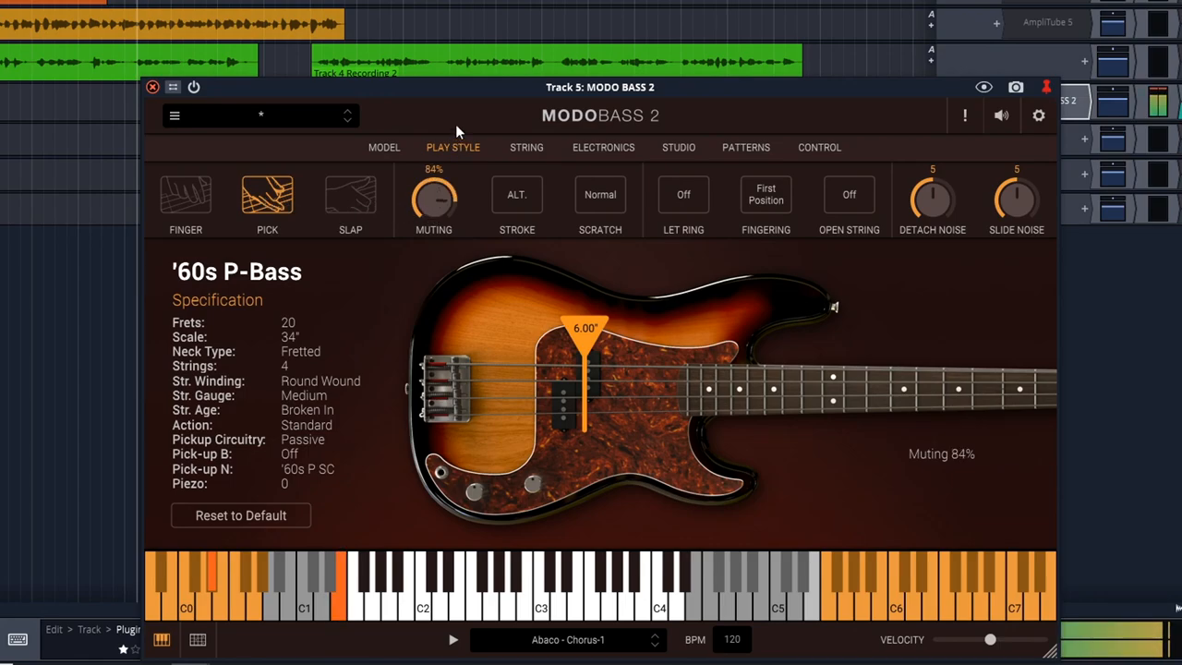
Show the bass model lineup with the '60s P-Bass as the current instrument
click(678, 147)
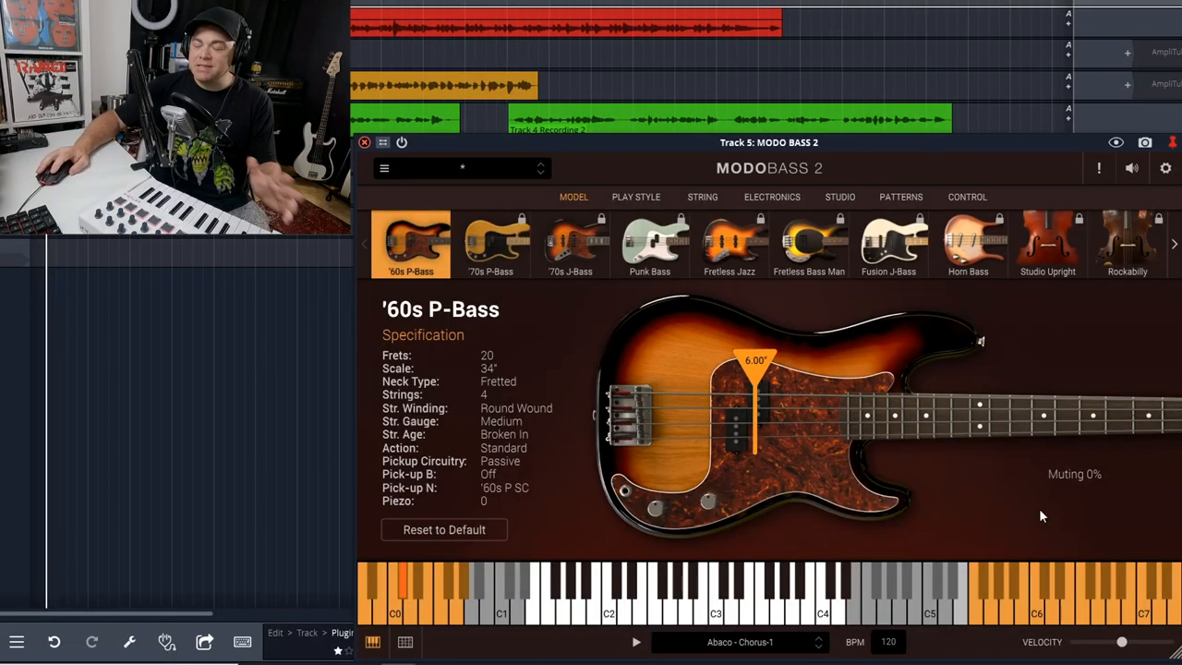
mouse_move(835, 347)
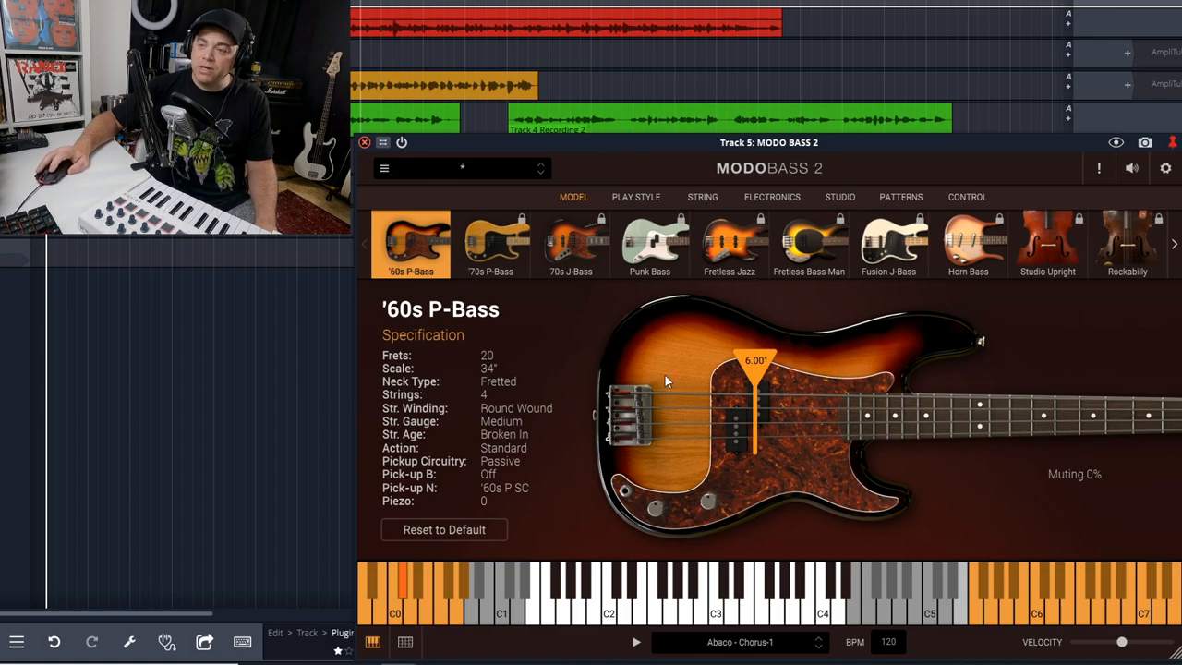
mouse_move(865, 403)
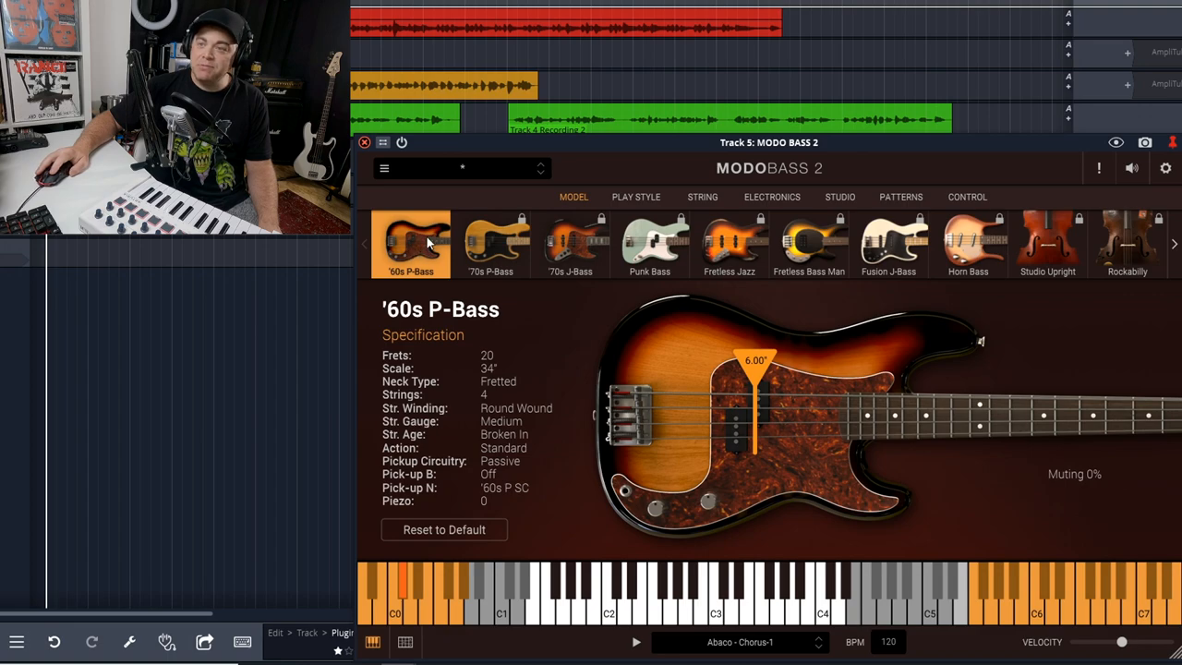
mouse_move(497, 249)
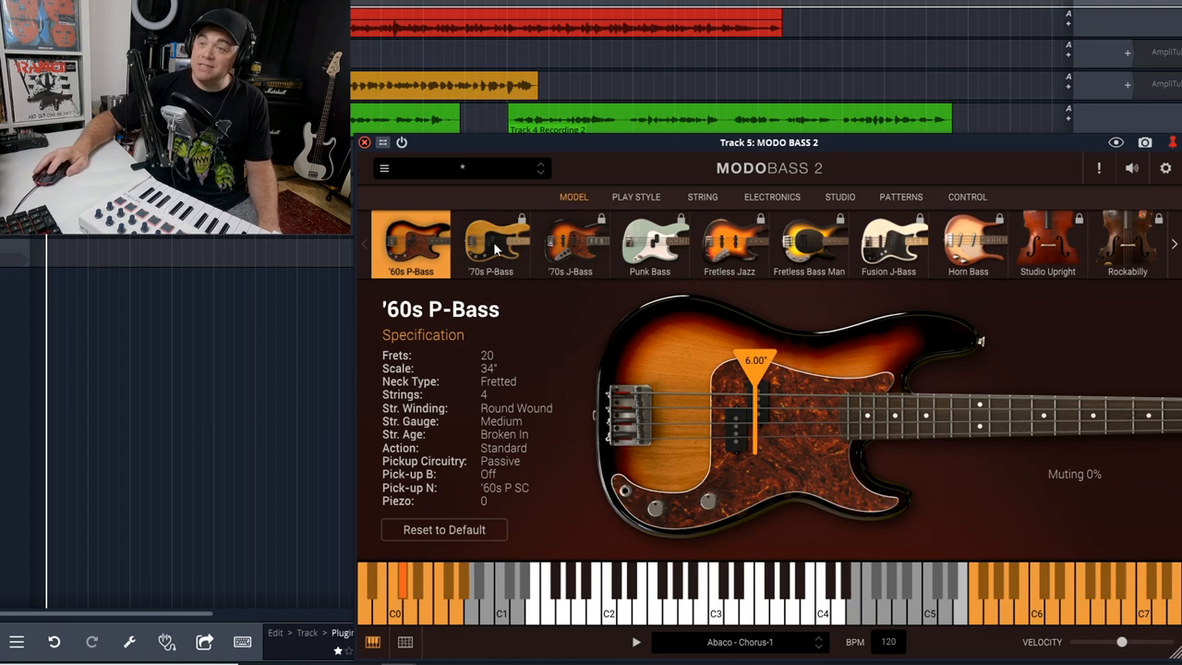
mouse_move(584, 284)
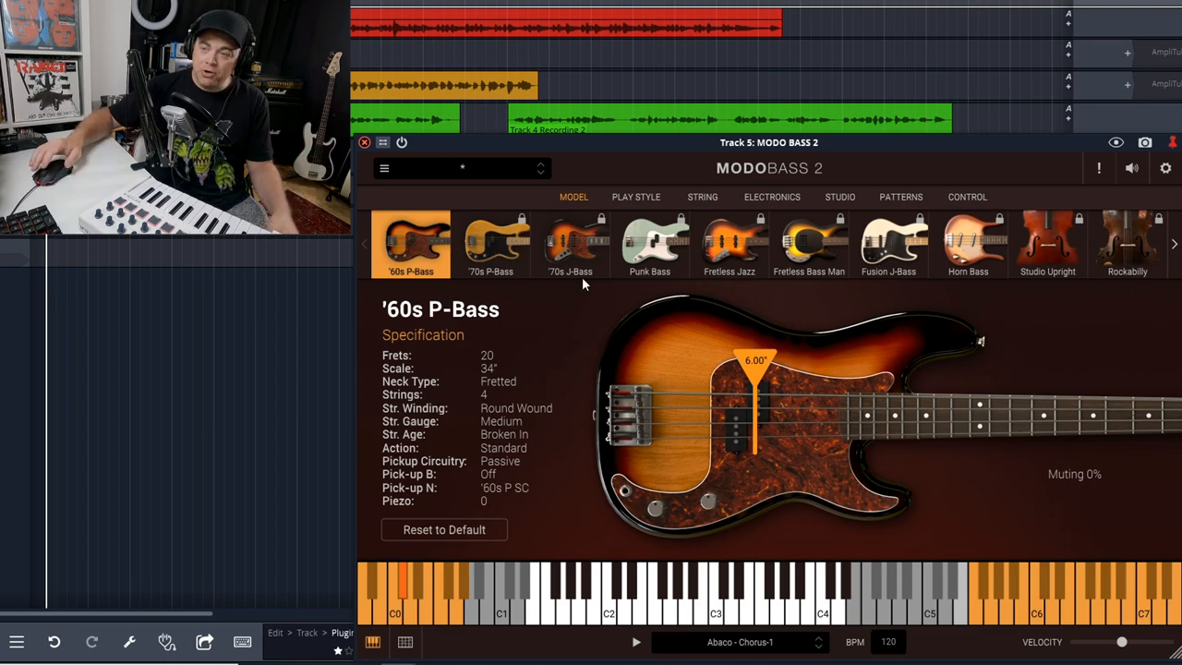
mouse_move(853, 287)
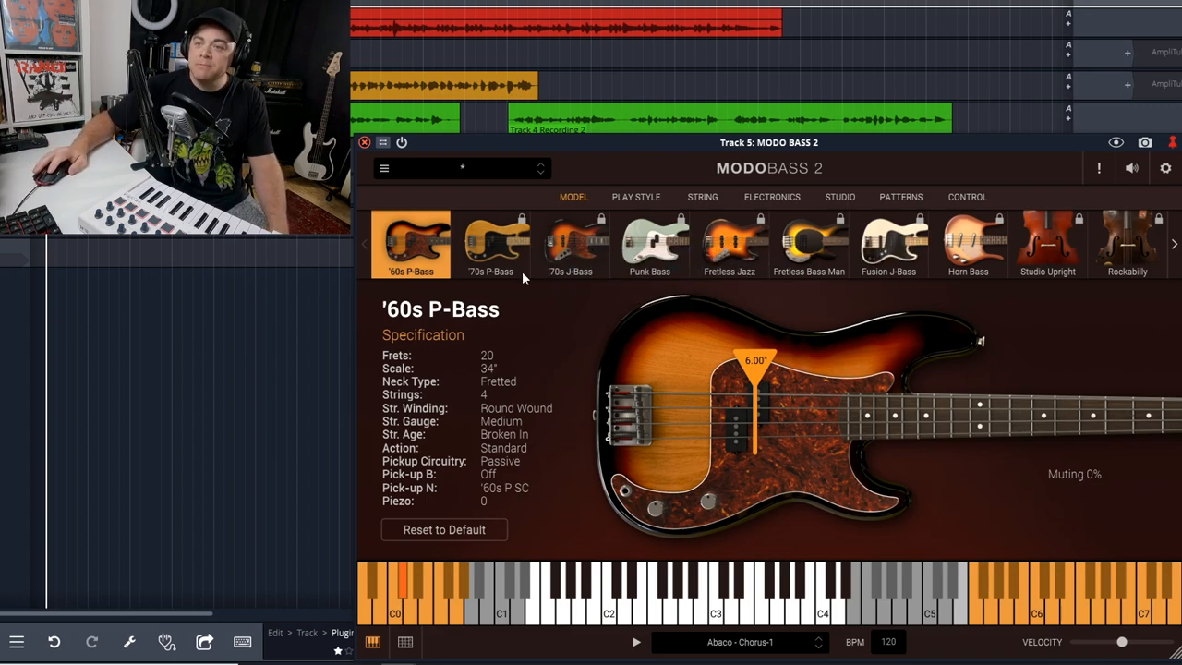
mouse_move(859, 595)
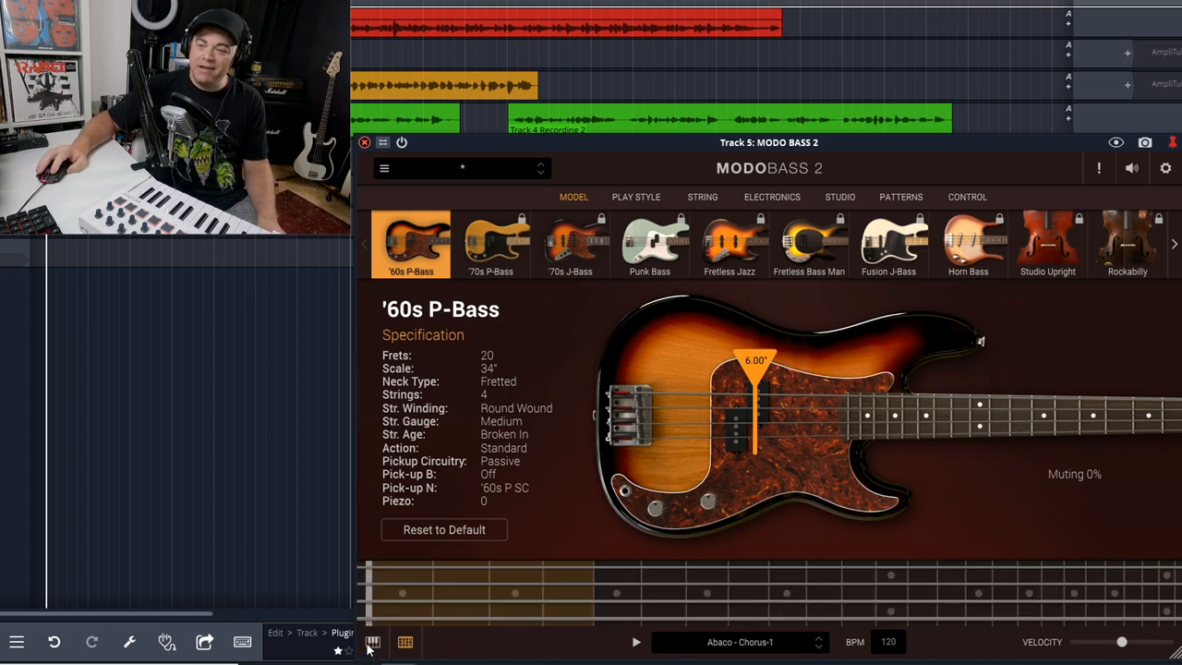
click(373, 641)
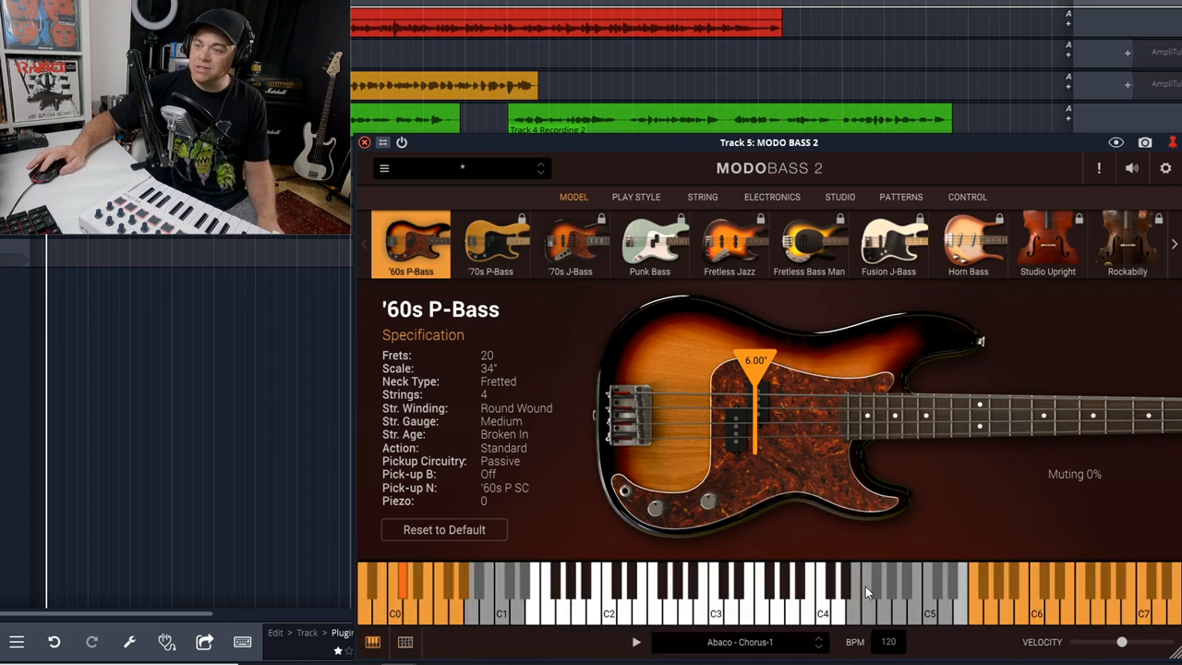
mouse_move(1149, 650)
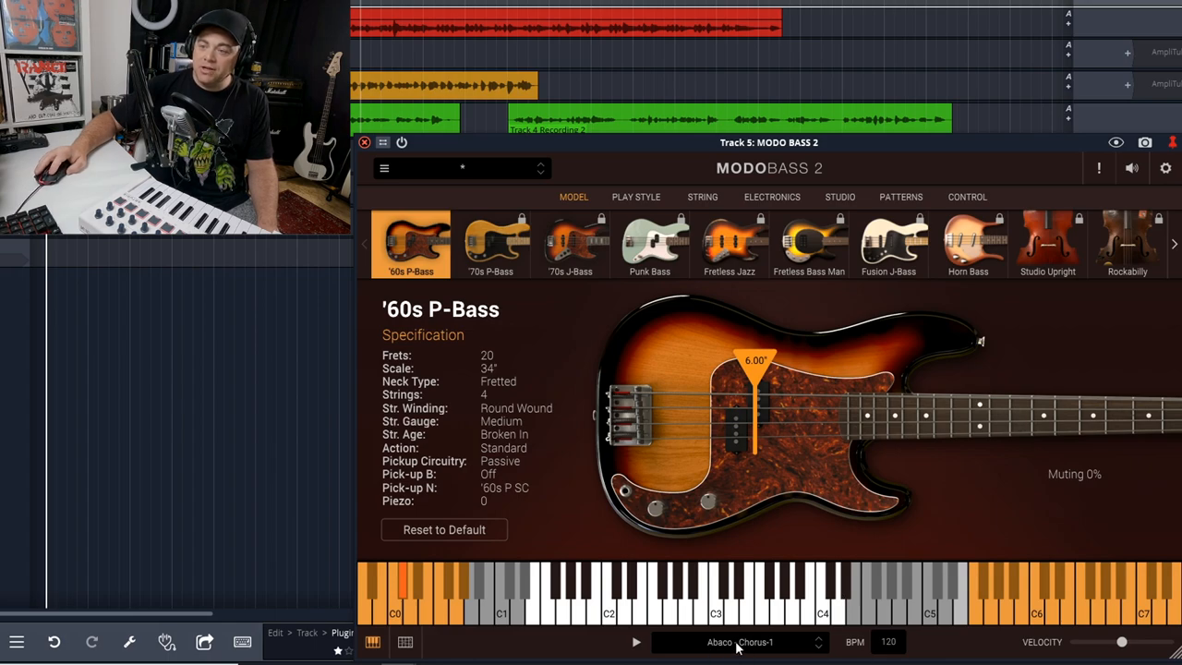
Drag the pluck-position marker from 6.00" to 5.00", closer to the bridge
click(738, 643)
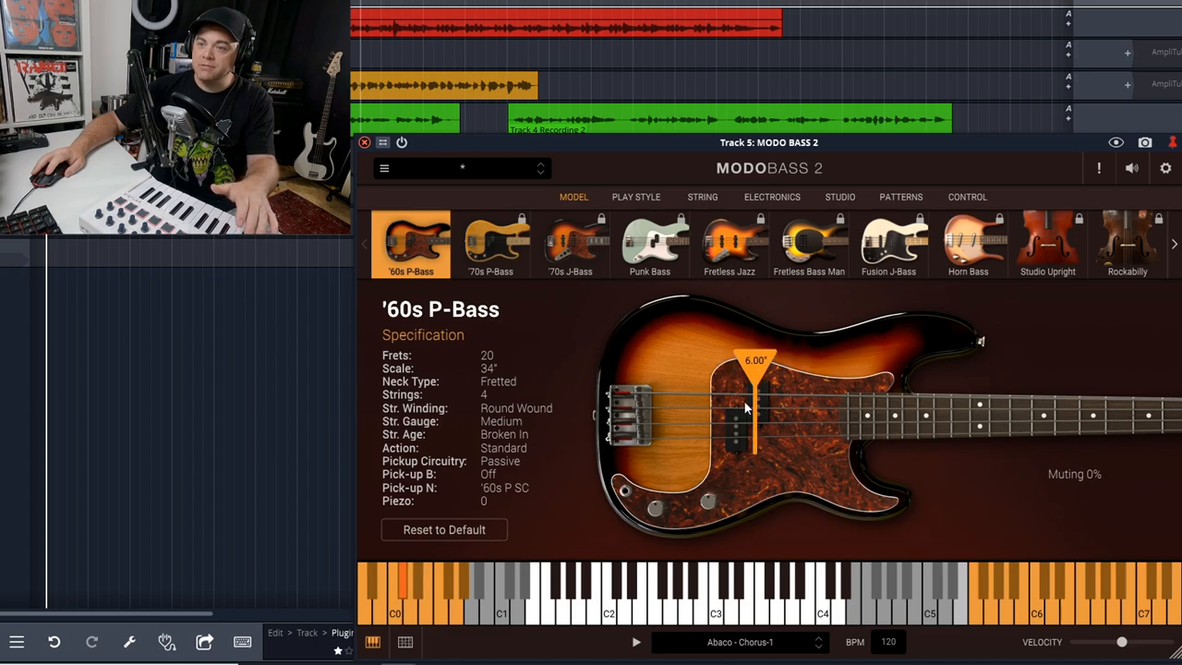
drag(748, 388, 739, 410)
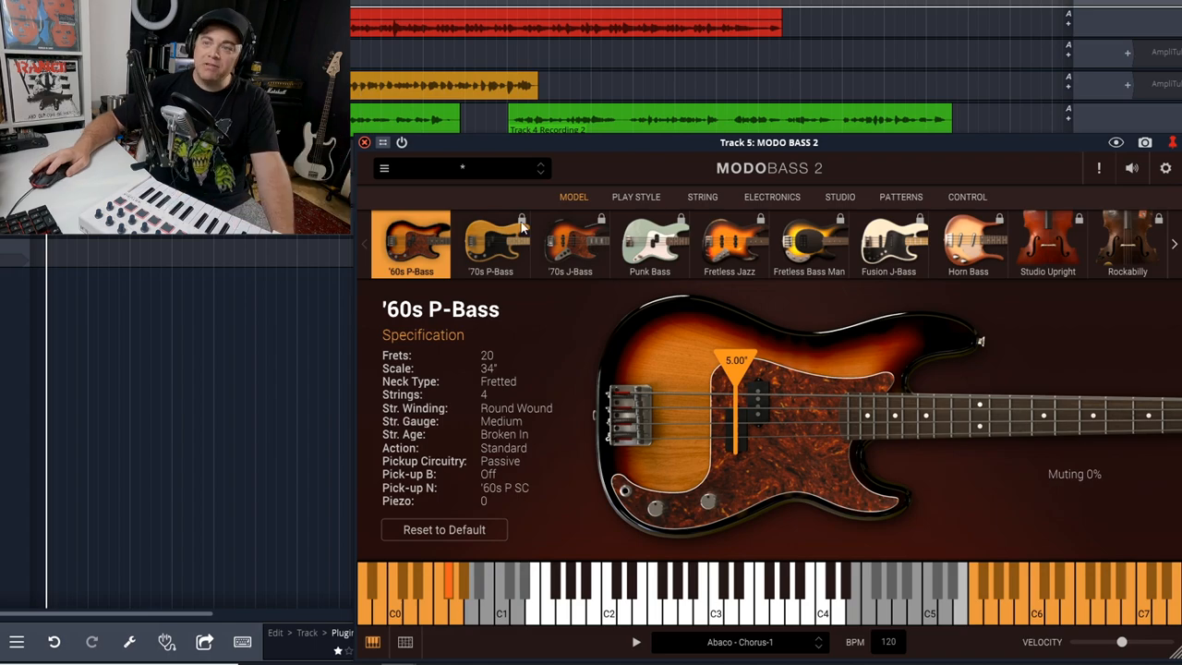
Try Finger, Pick and Slap play styles and settle on Pick with muting at 84%
click(635, 196)
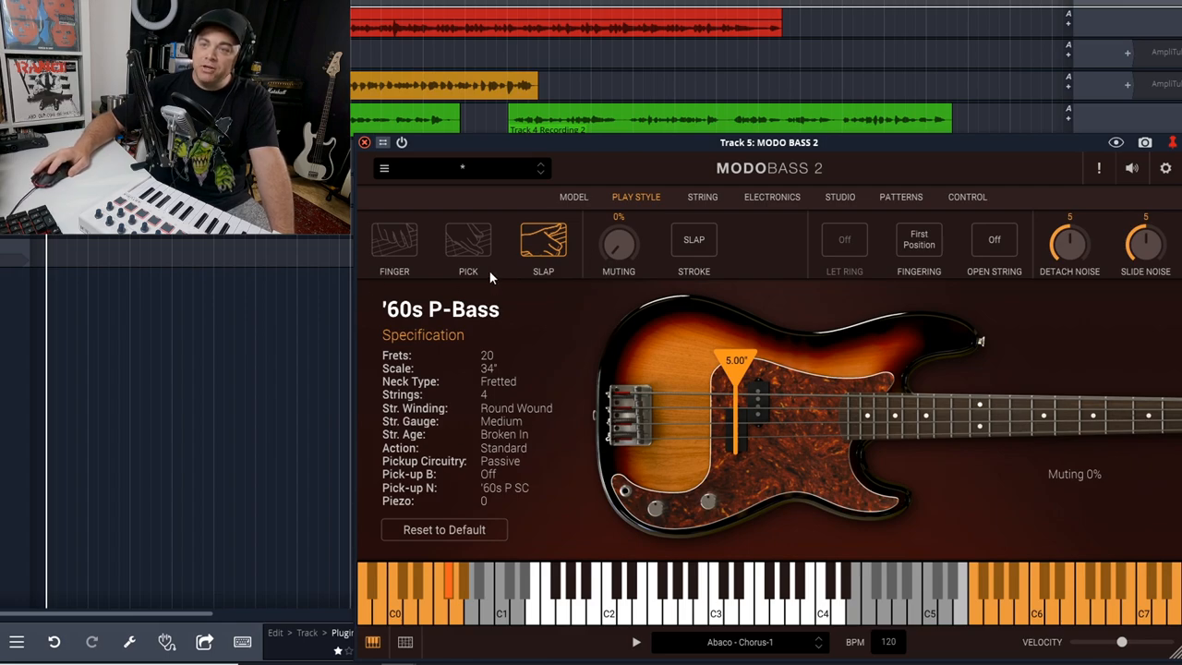
click(470, 240)
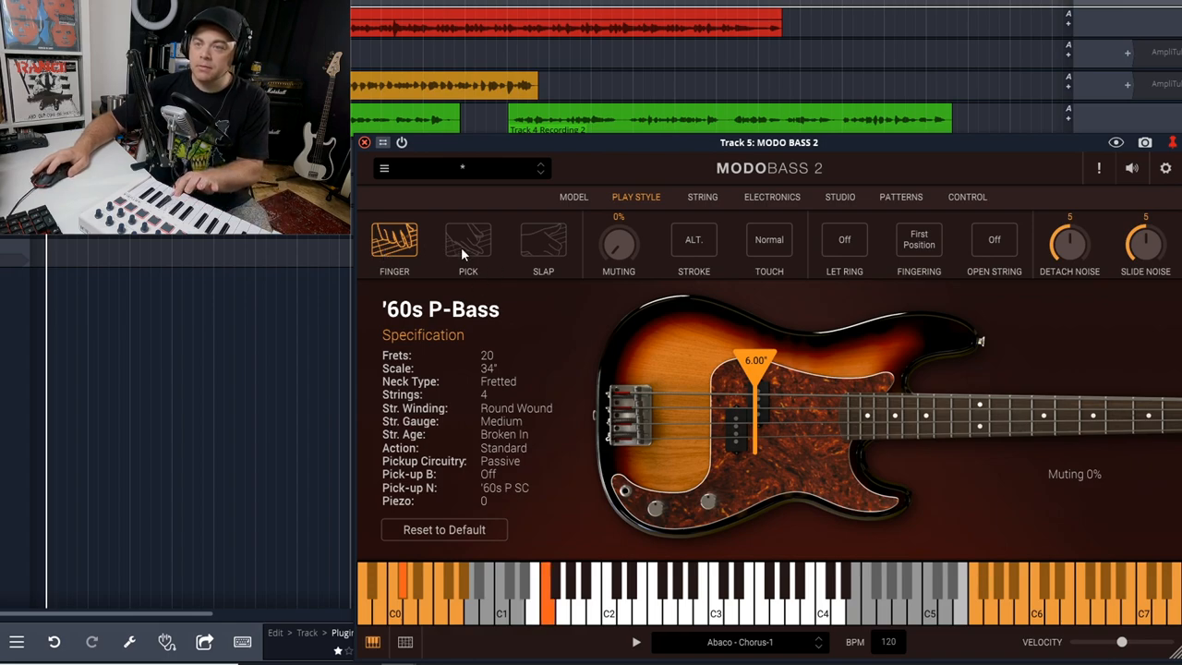
click(467, 242)
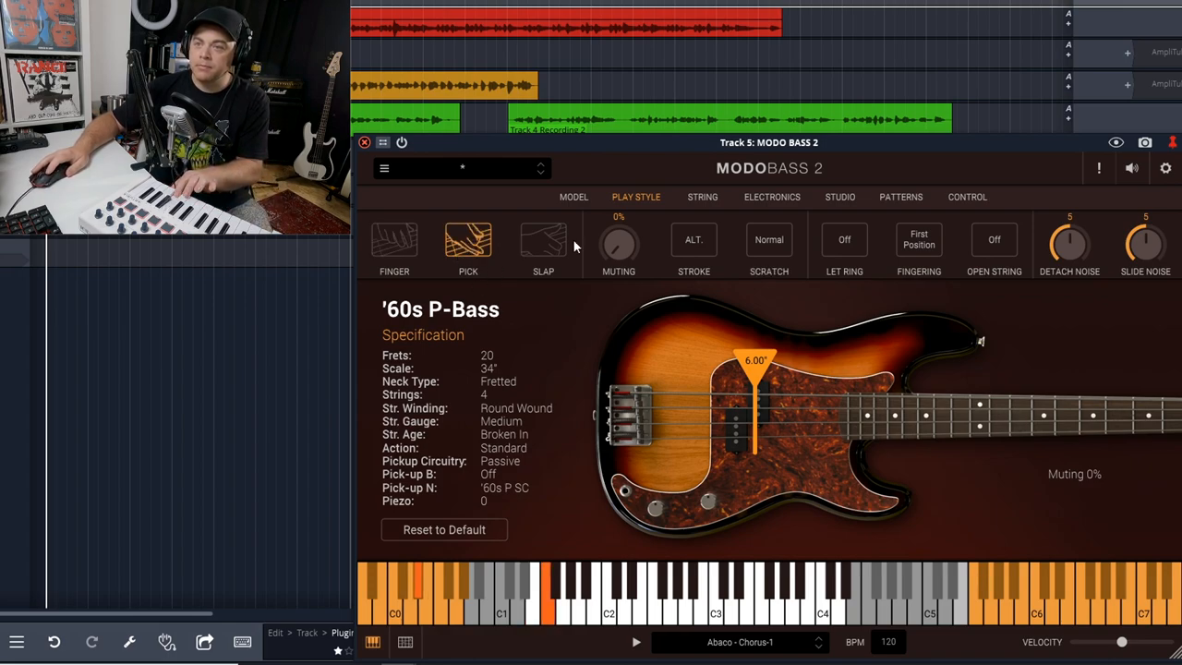
click(543, 240)
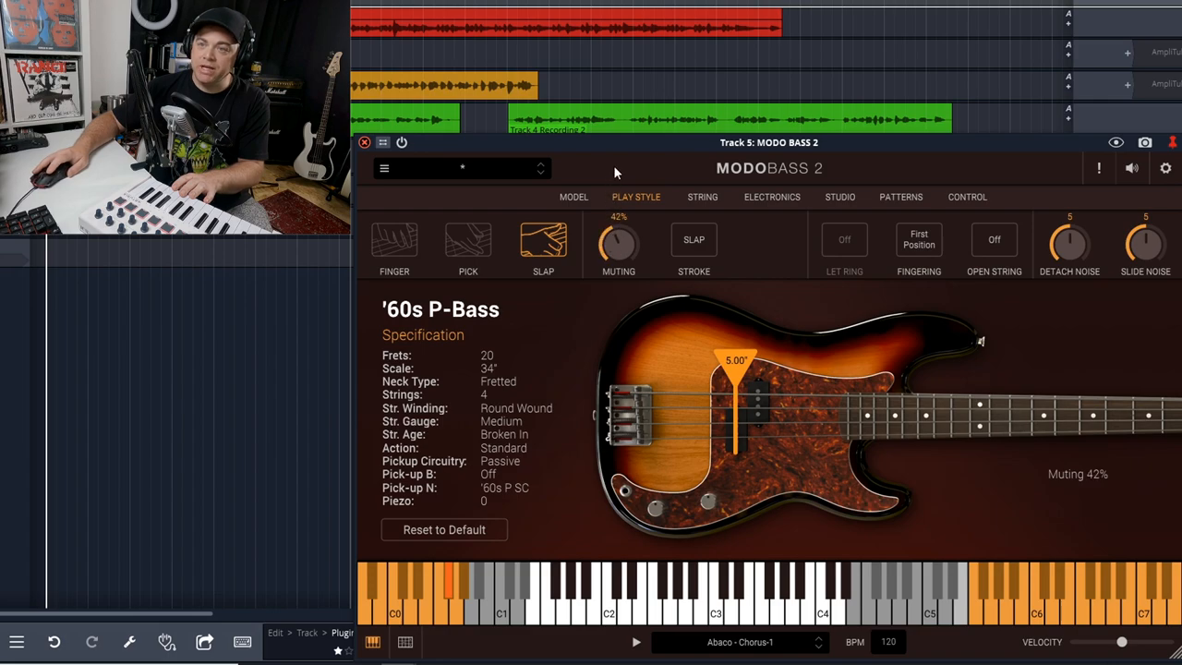
click(468, 240)
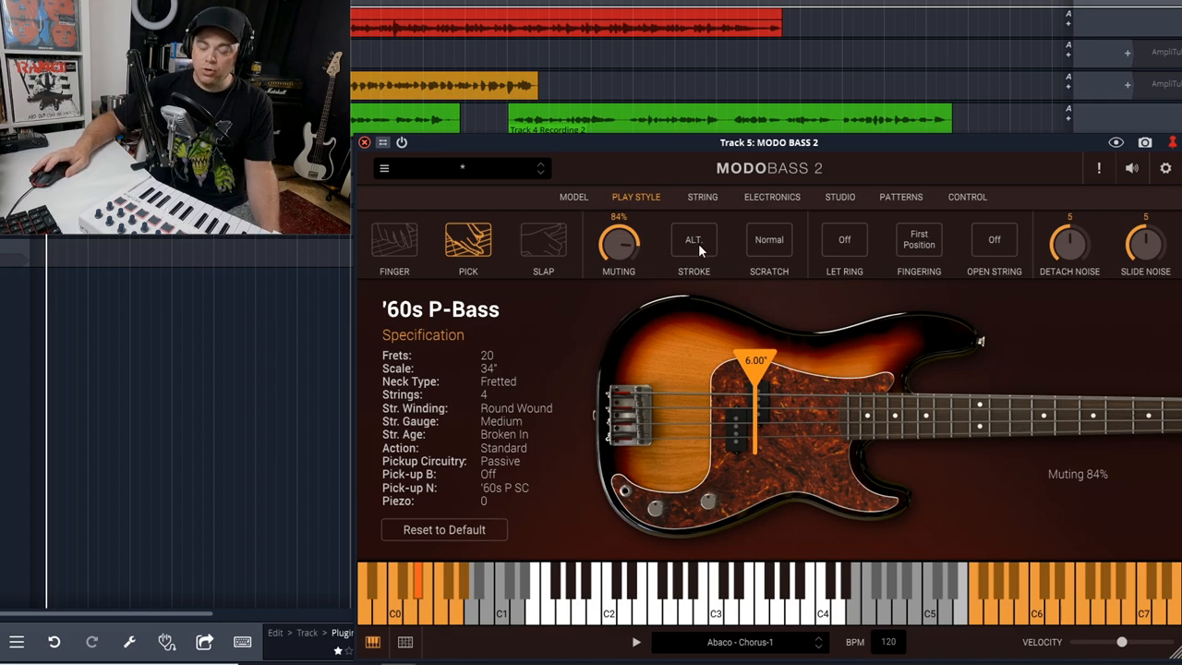
Cycle pick stroke through Down and Up and back to Alternate
click(694, 240)
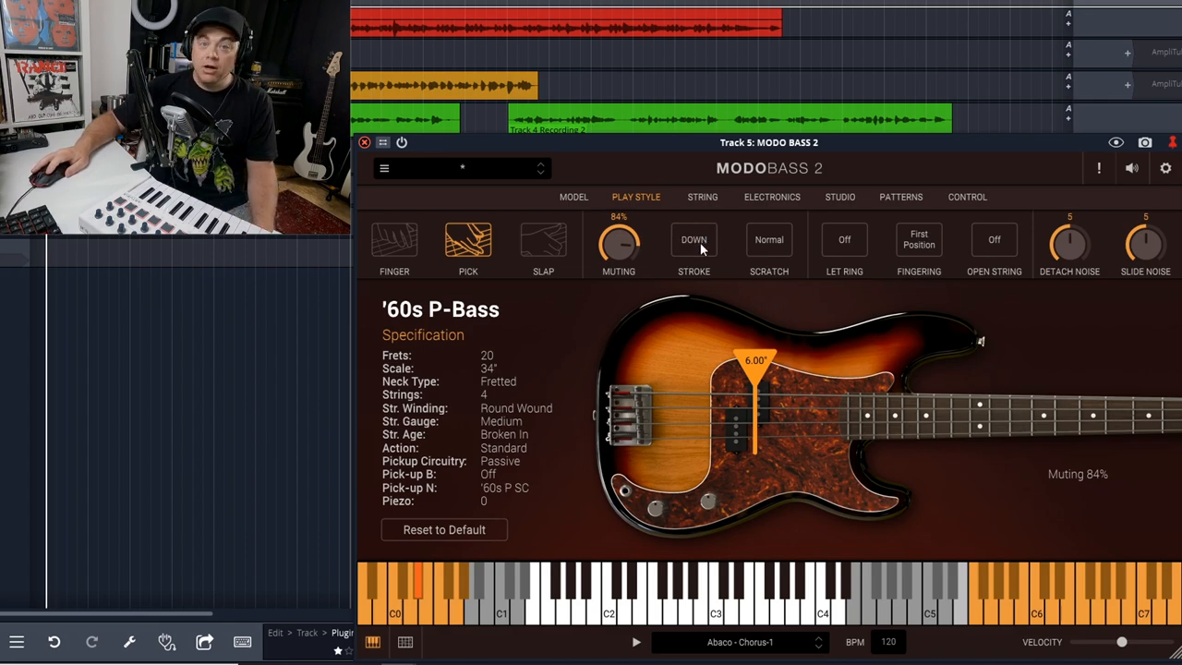
click(695, 240)
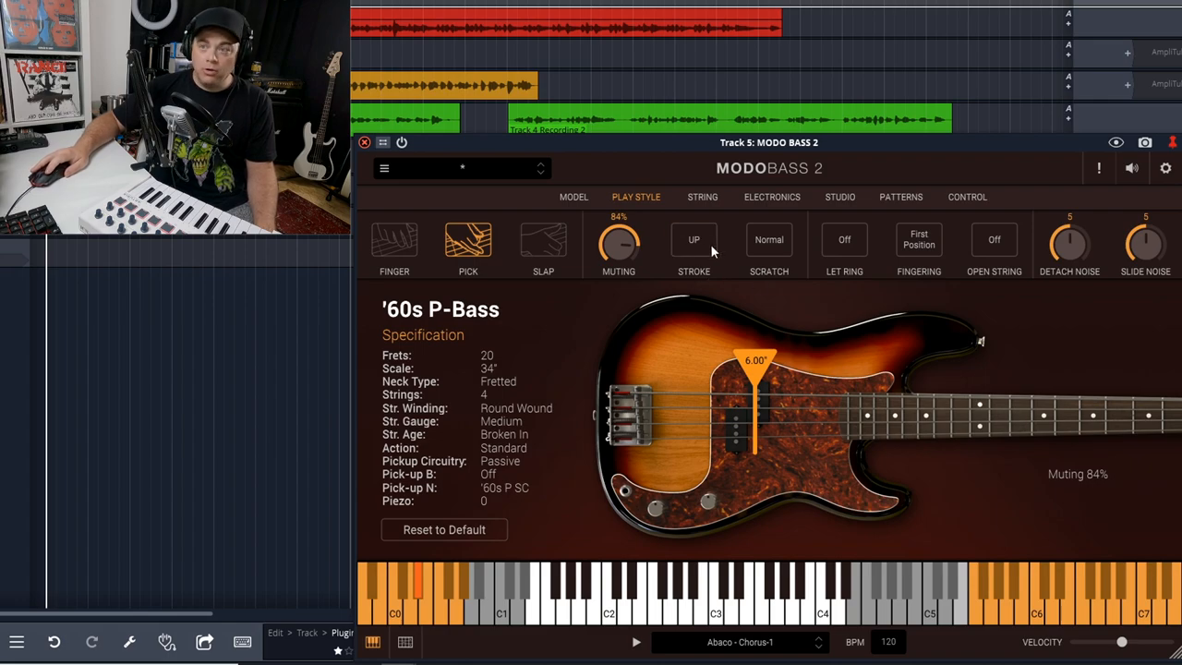
click(694, 240)
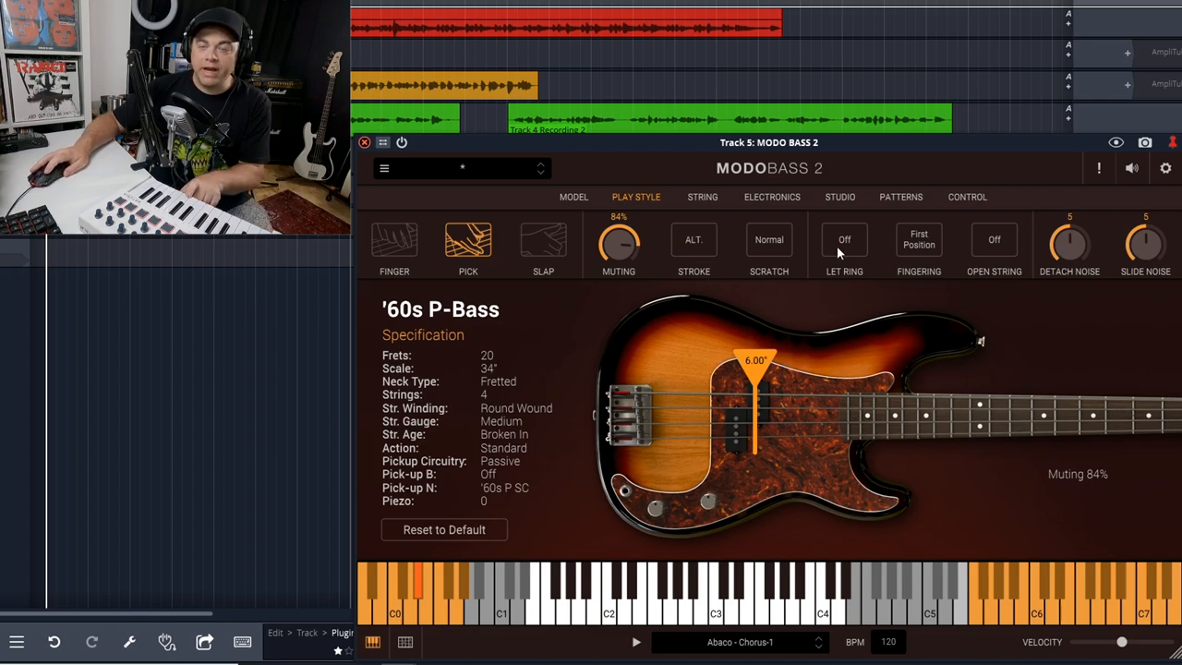
Toggle Let Ring off and on, leaving it On
click(842, 240)
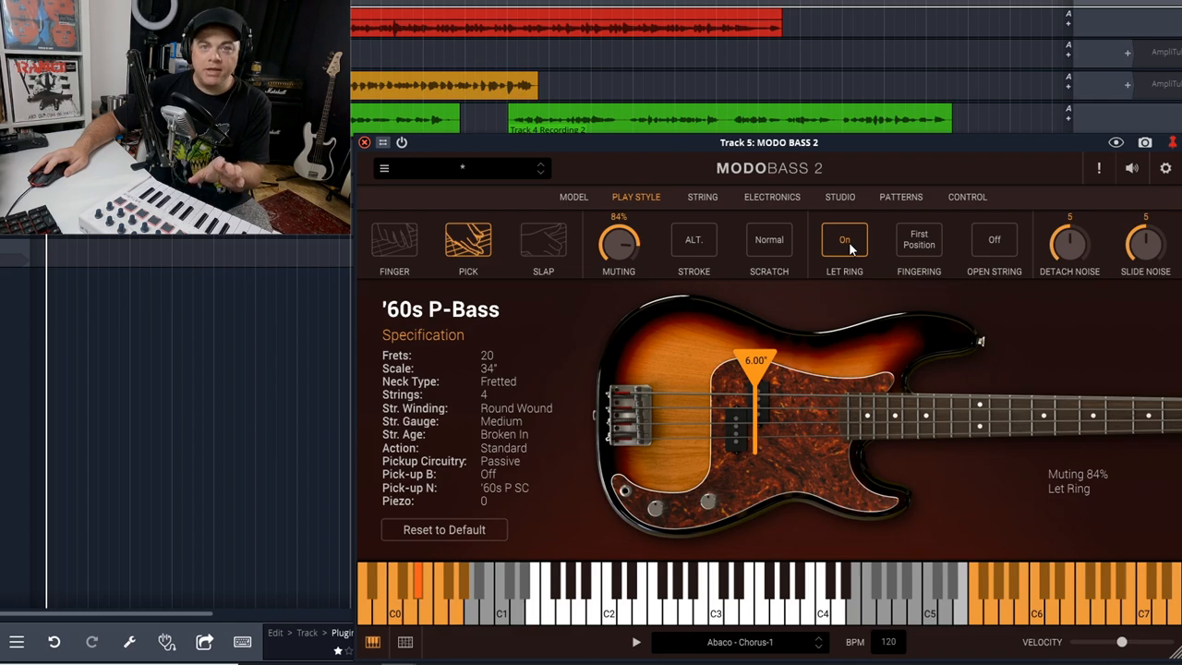
click(845, 240)
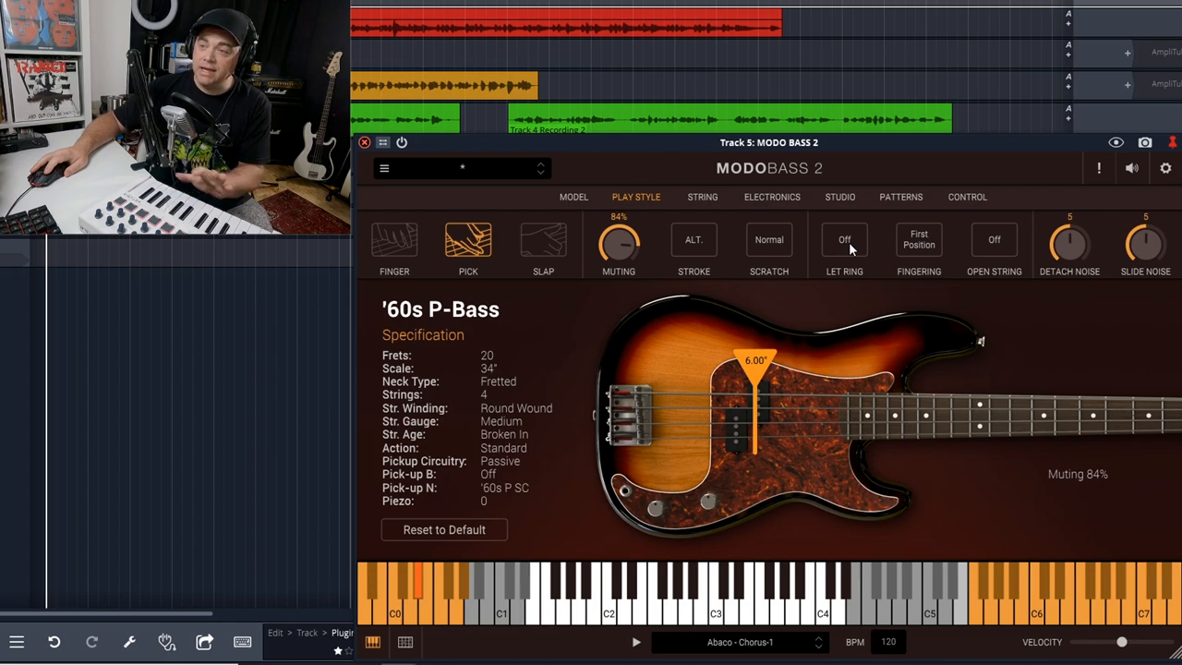
click(844, 240)
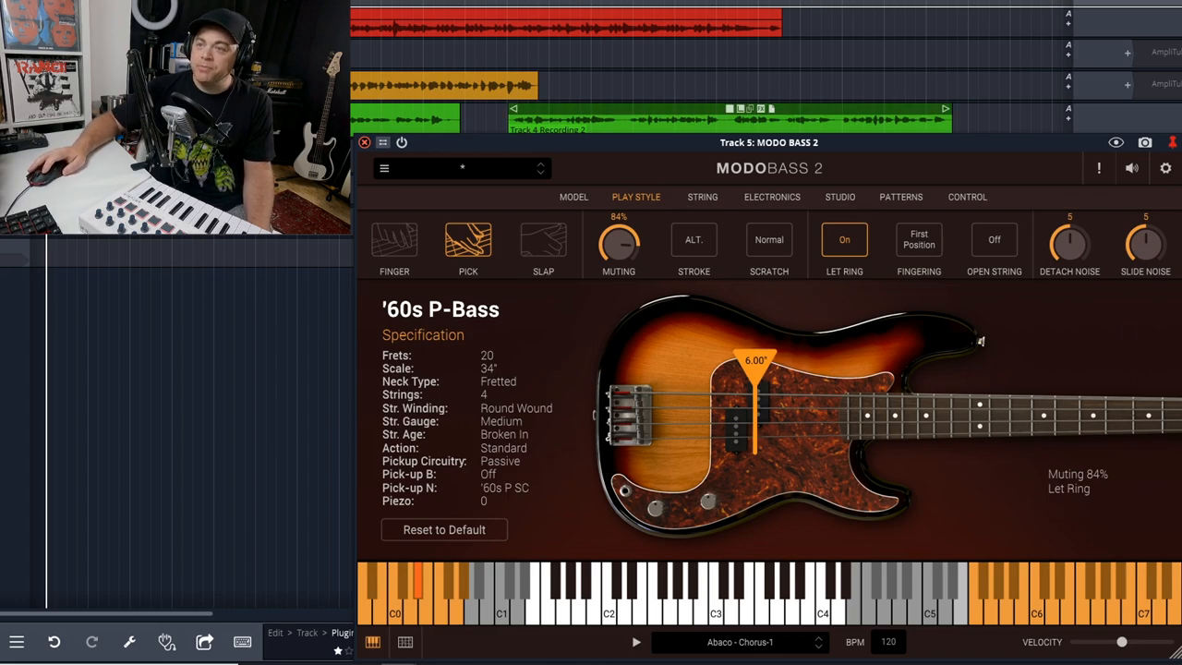
click(702, 195)
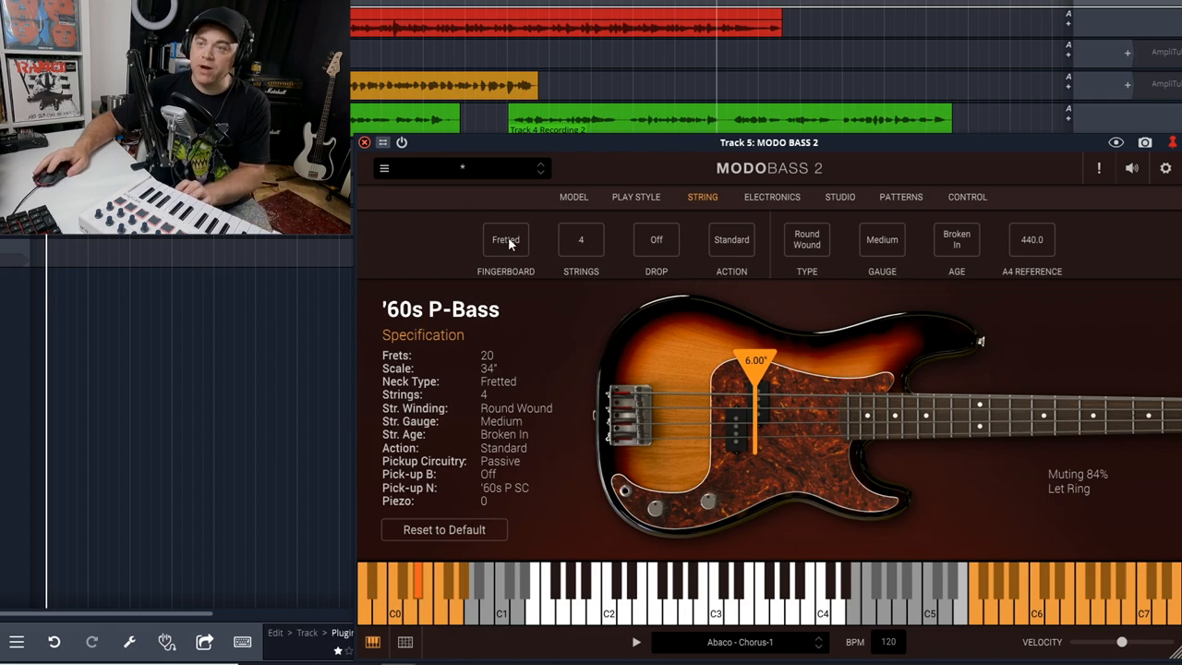
Try high string action and return it to Standard
click(580, 240)
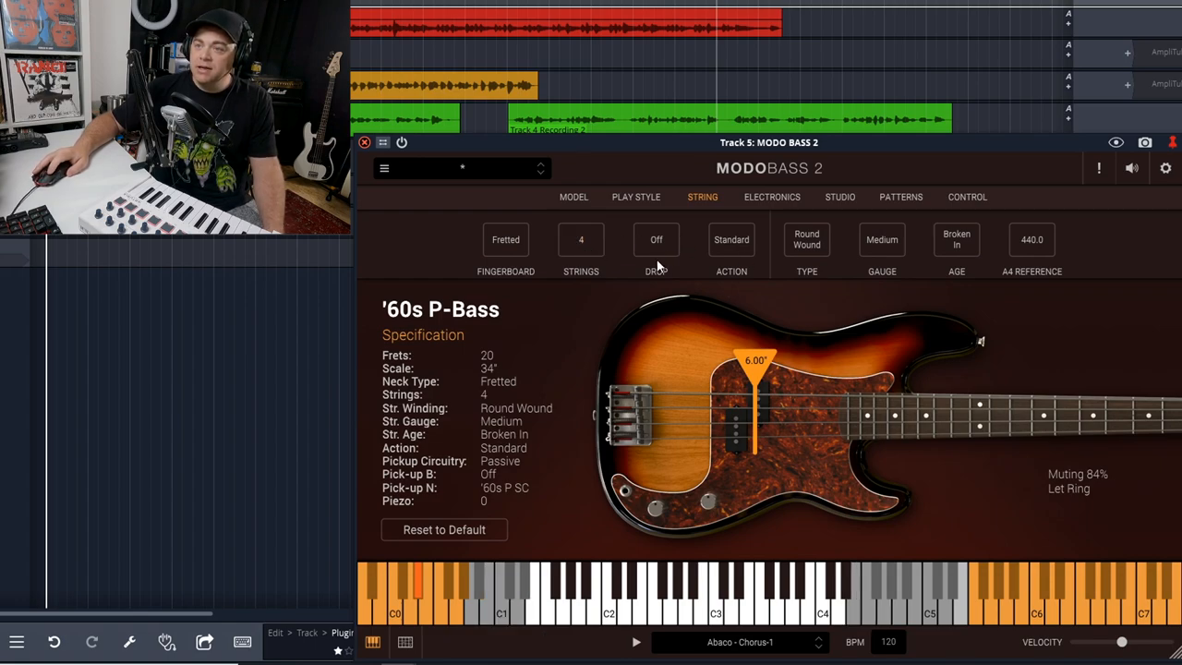
click(656, 240)
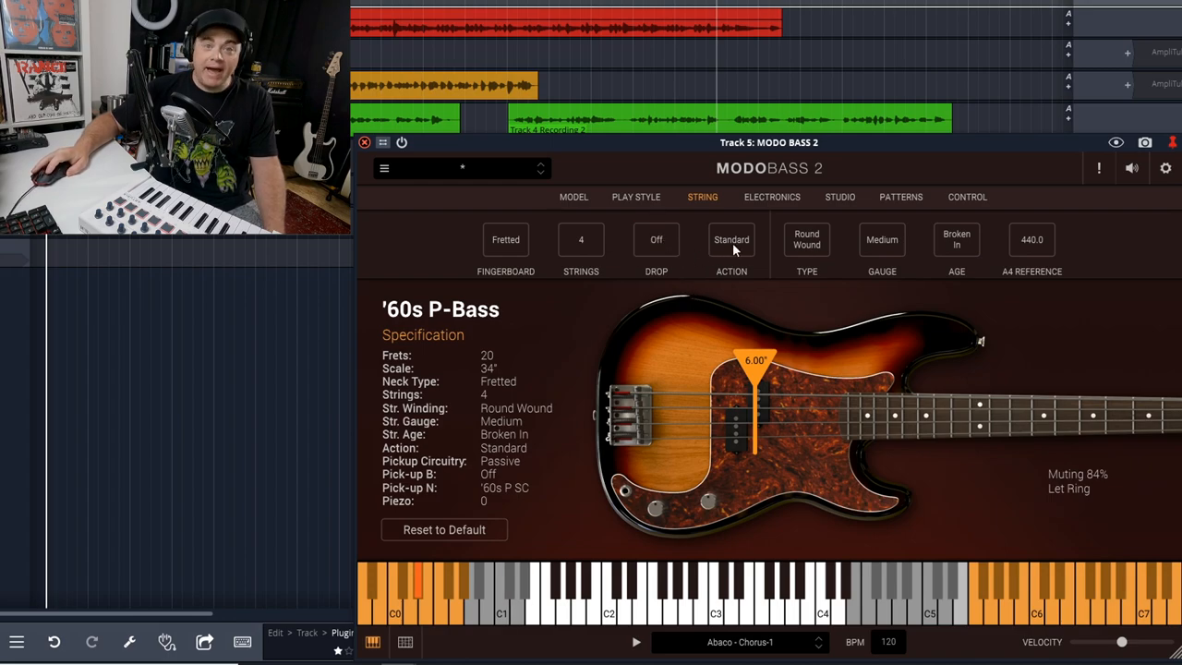
click(732, 240)
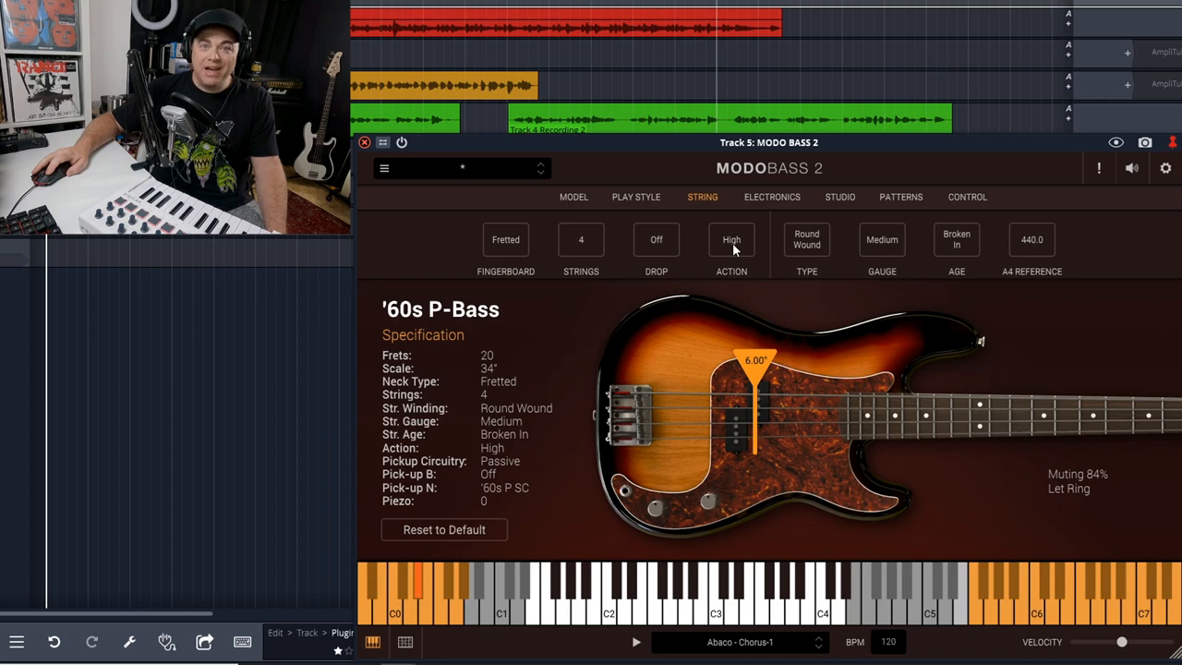
click(731, 240)
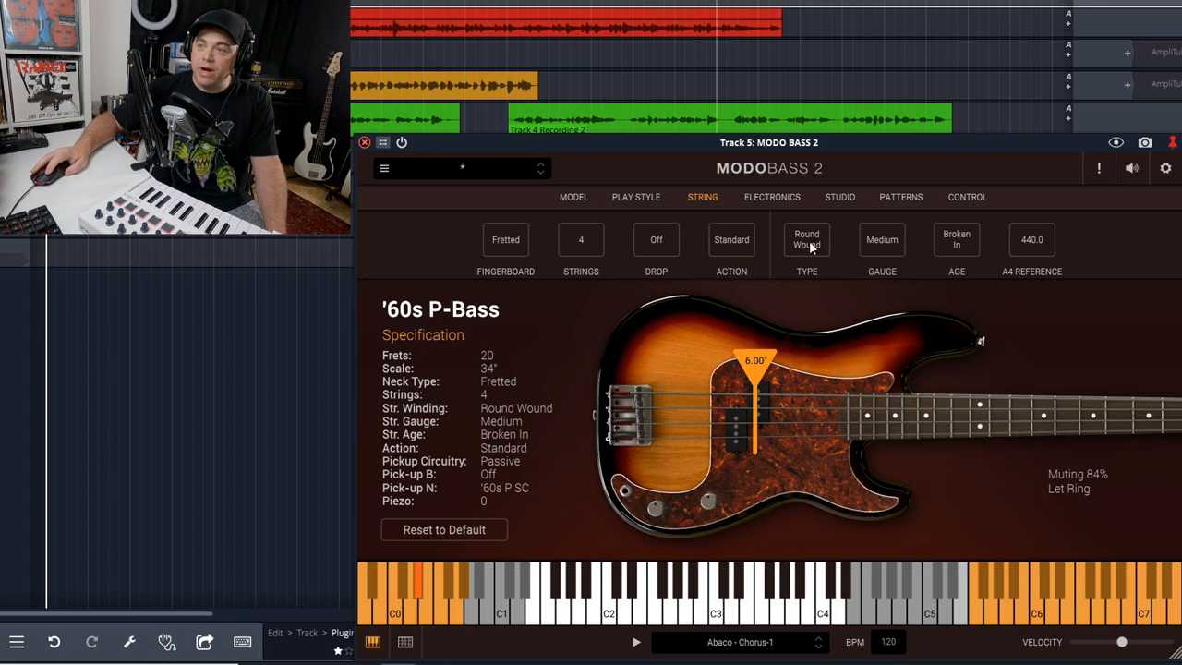
mouse_move(902, 266)
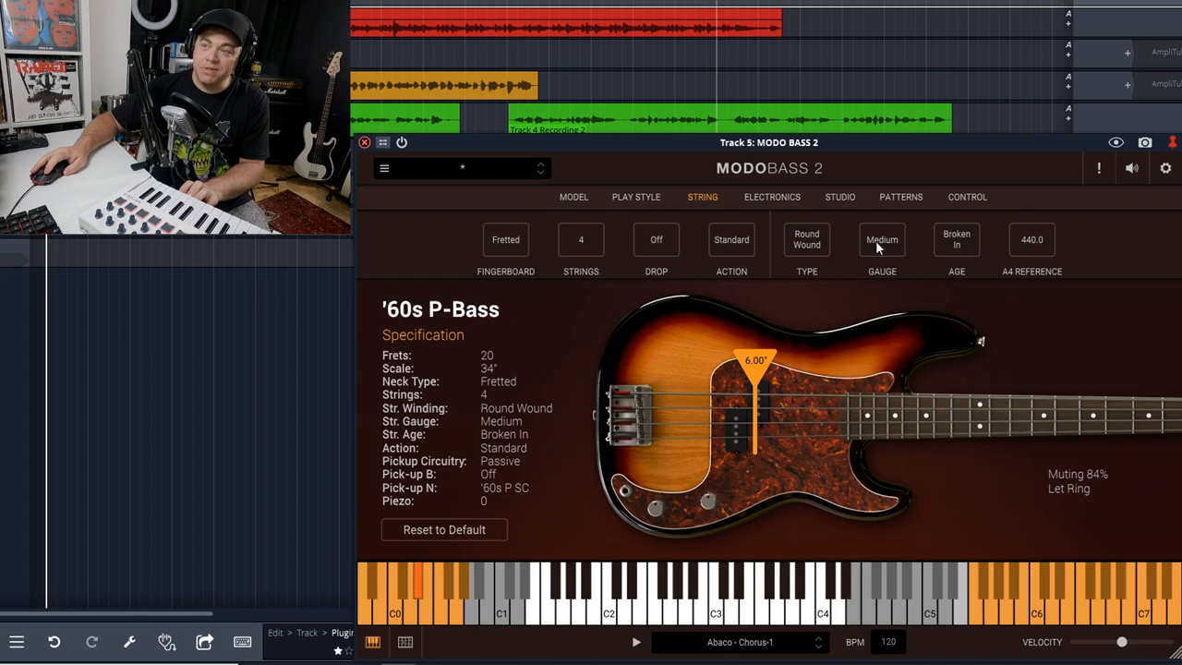
Try light gauge strings, revert, and set string age to Broken In
click(883, 240)
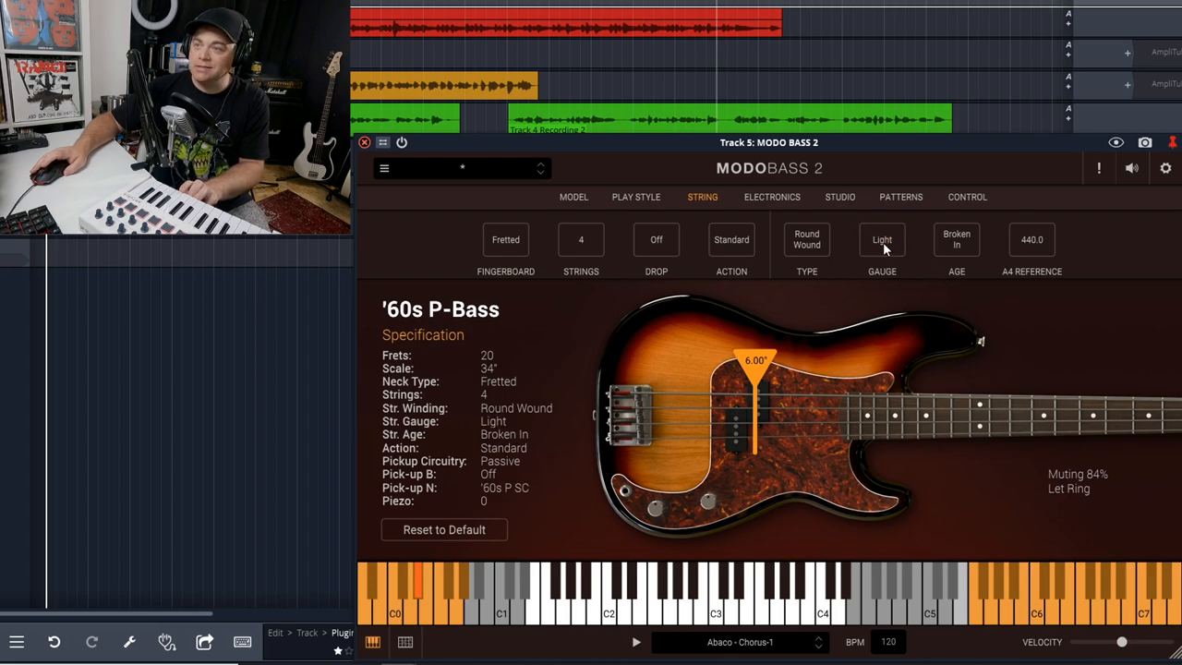
click(883, 240)
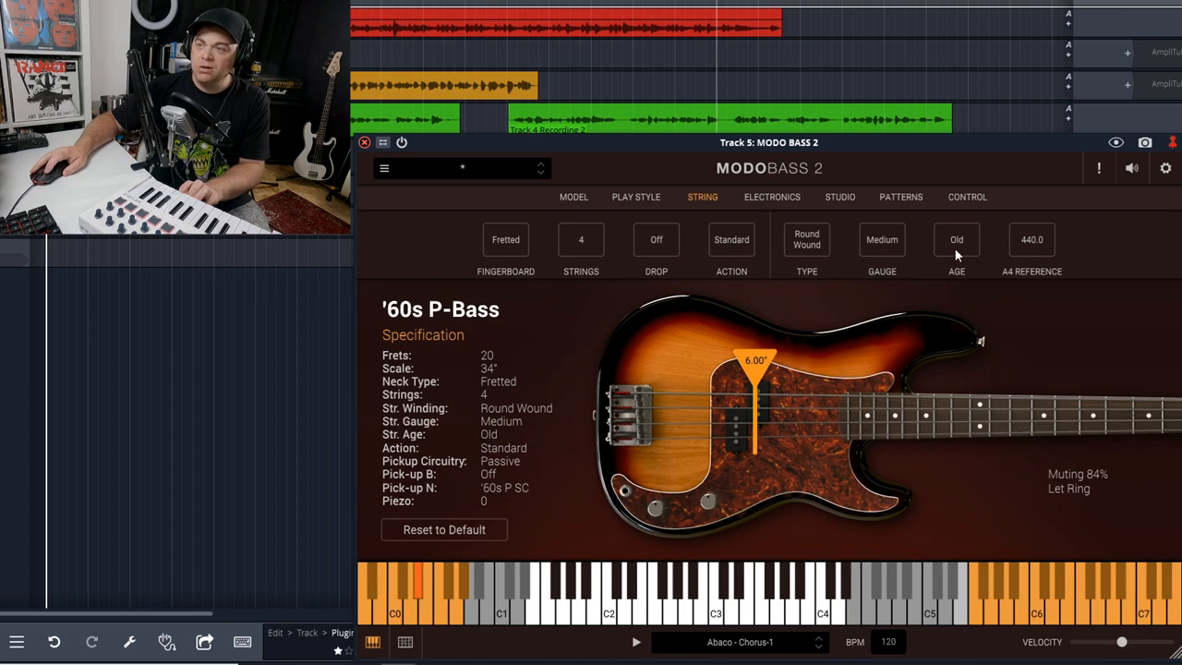
click(957, 240)
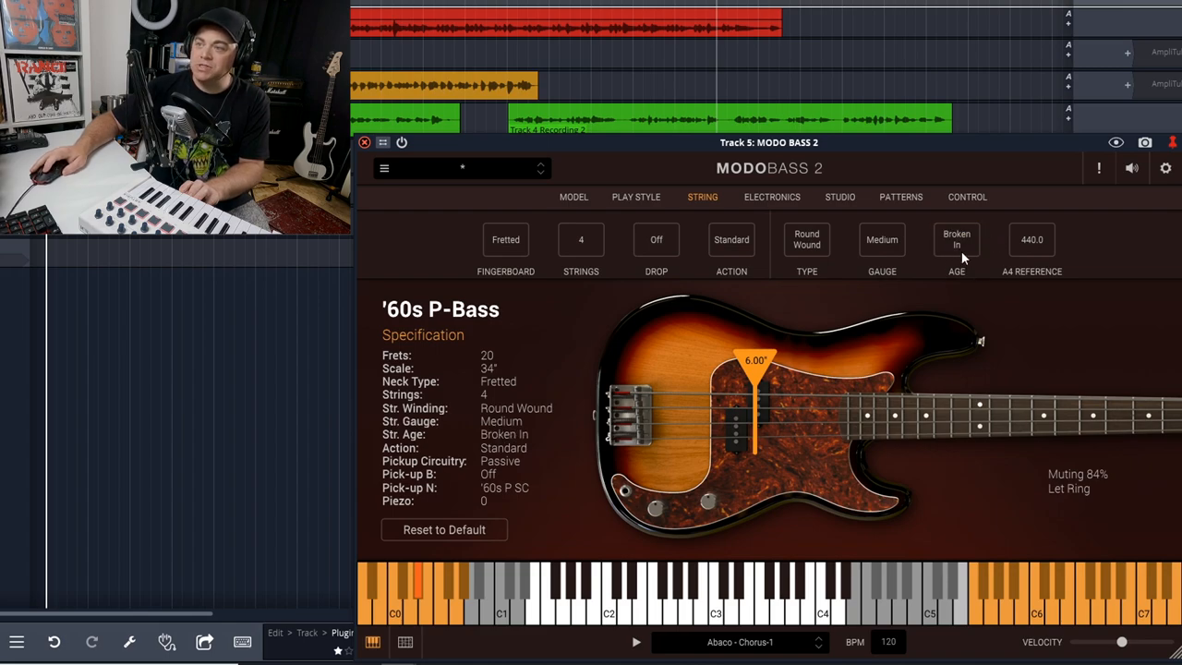
click(772, 196)
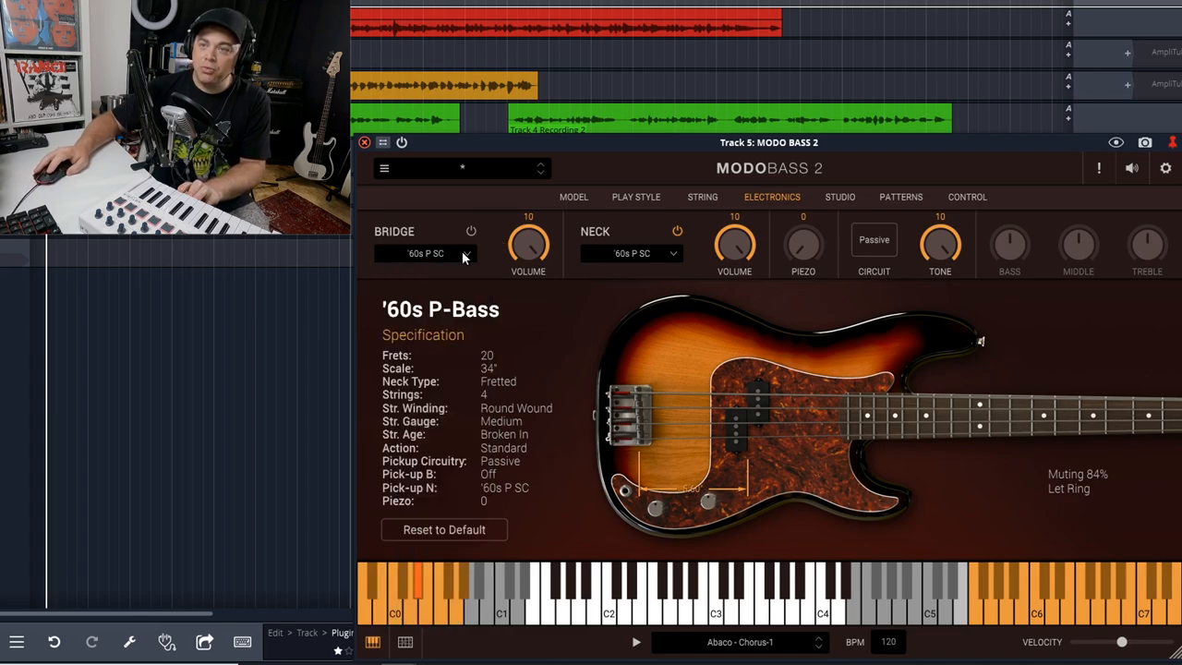
mouse_move(547, 275)
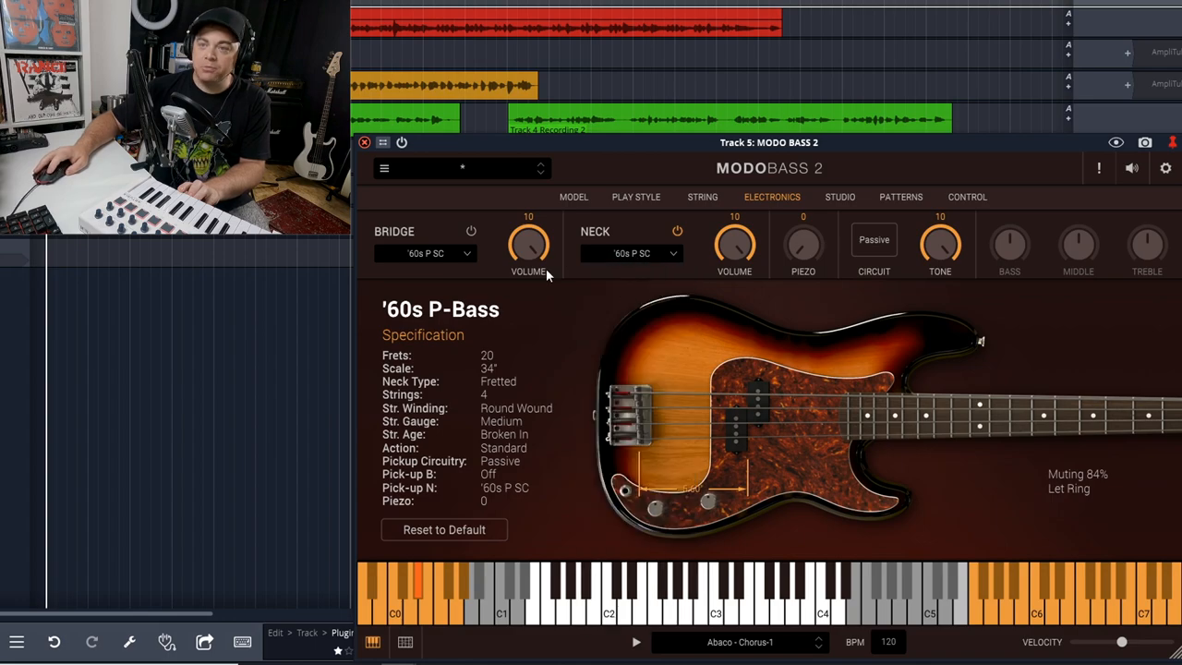
mouse_move(721, 233)
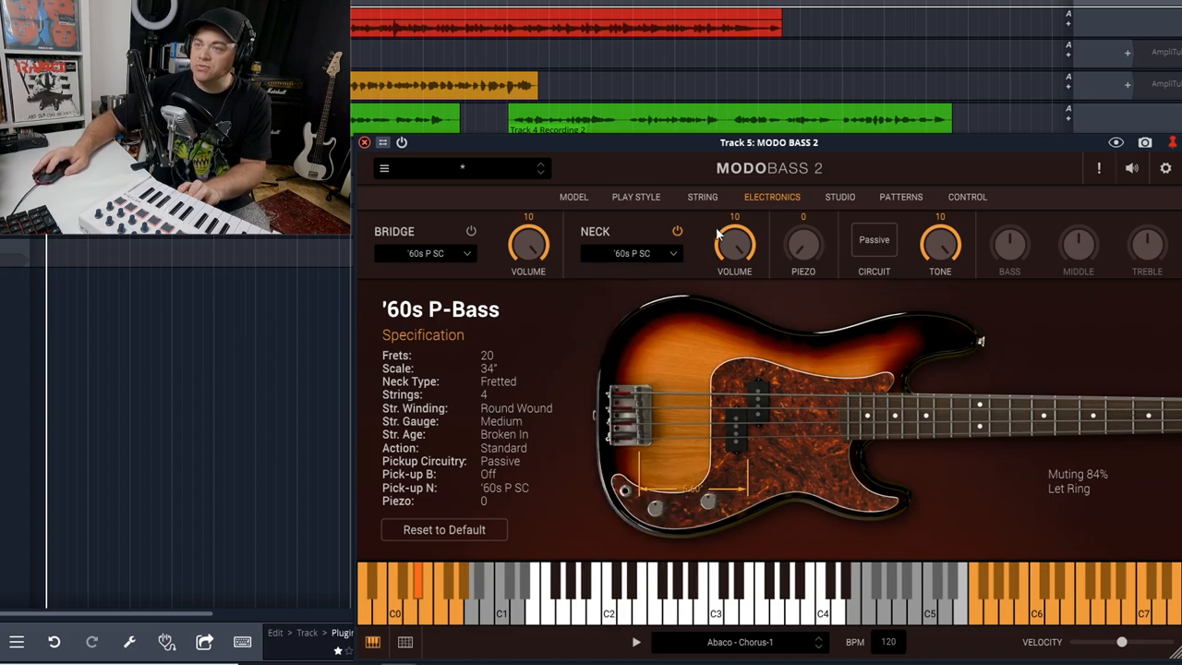
mouse_move(835, 267)
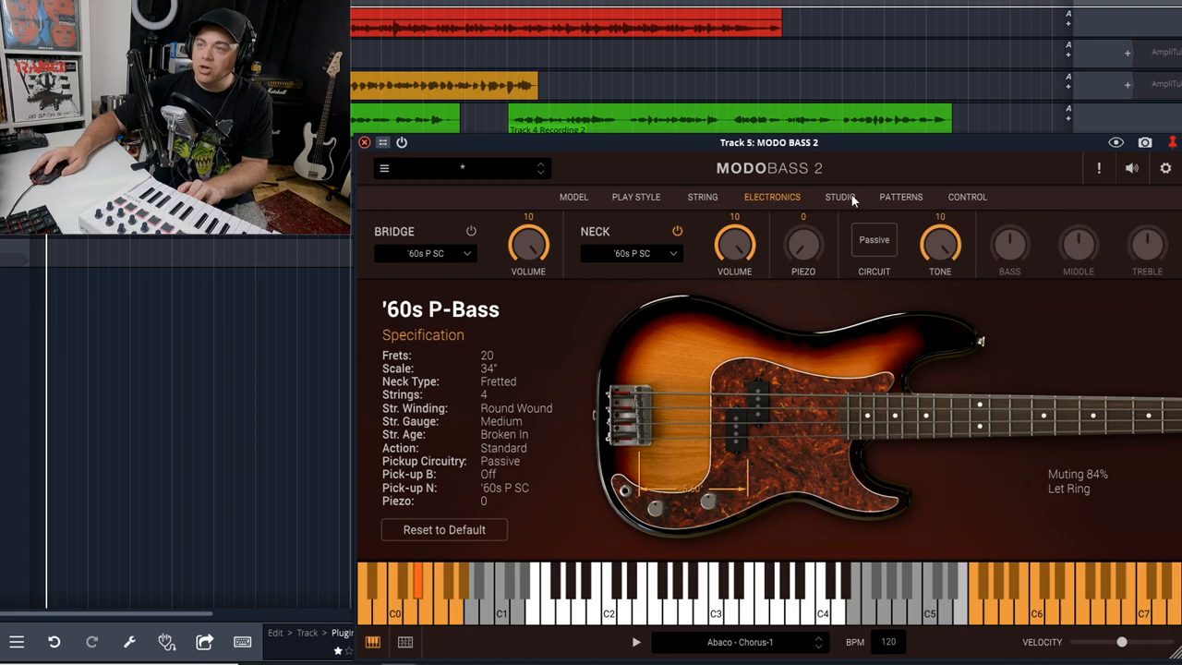
In the Studio settings try the Tube amp model, then return to Solid State
click(838, 195)
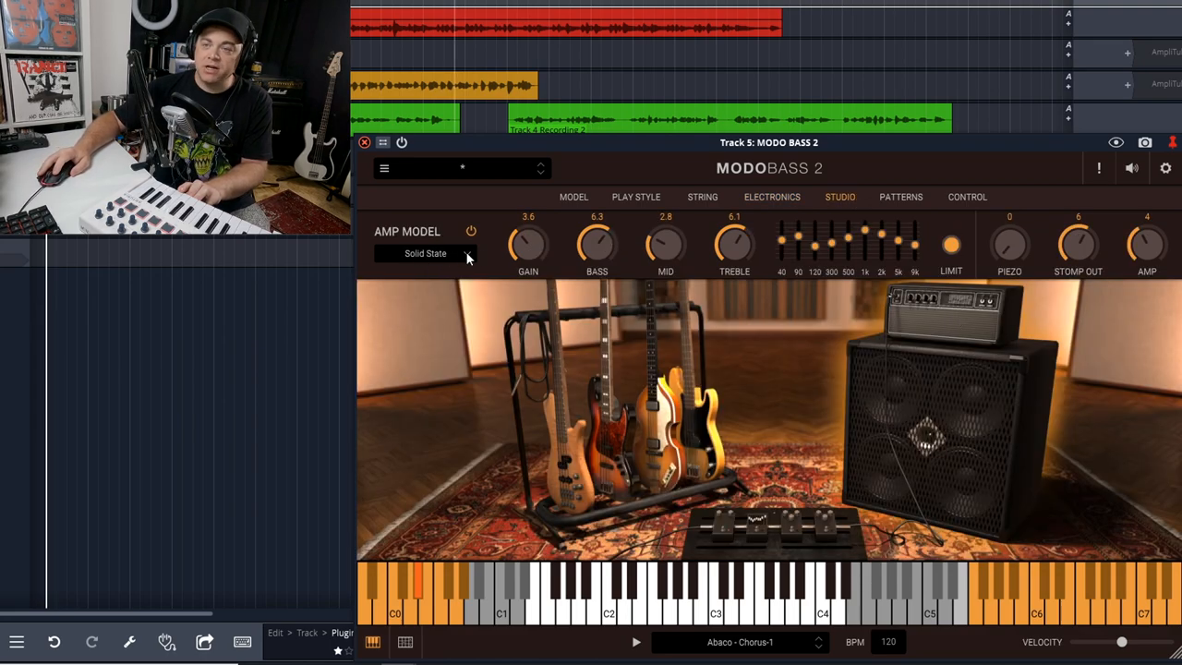
click(424, 253)
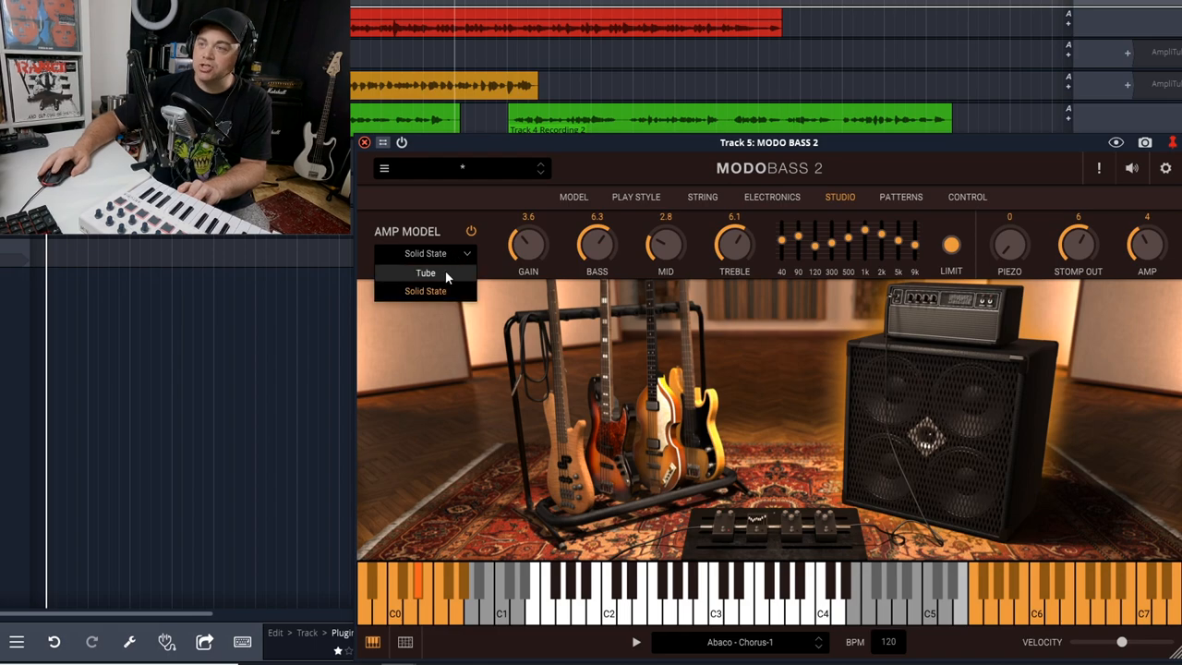
click(425, 273)
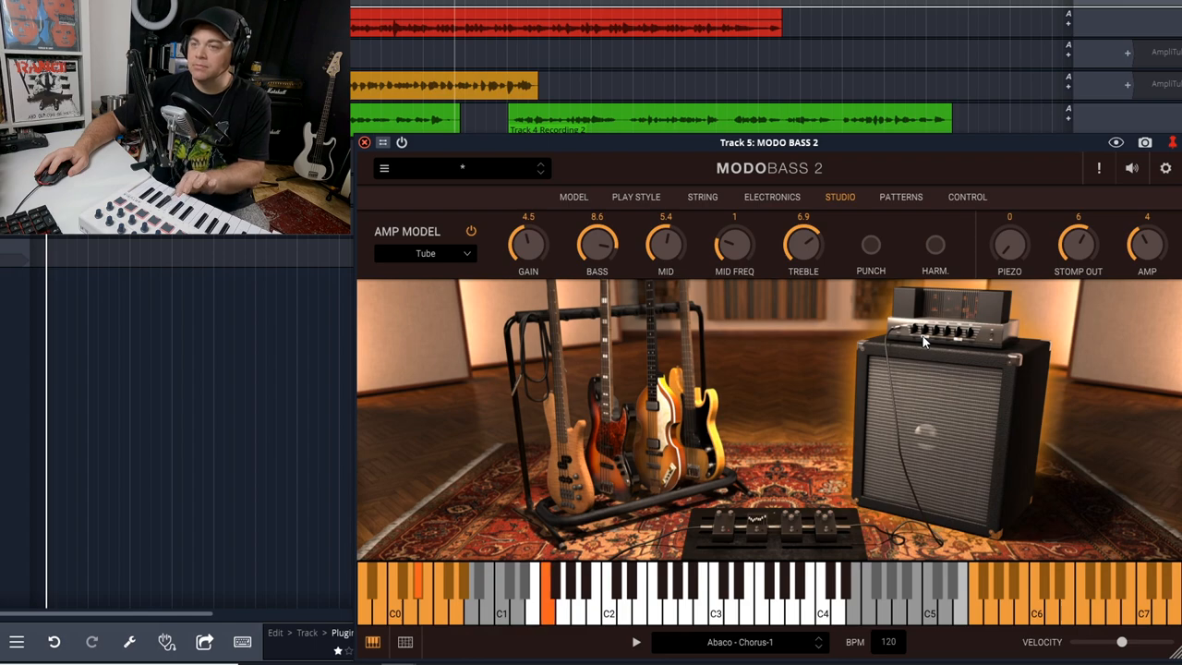
click(425, 253)
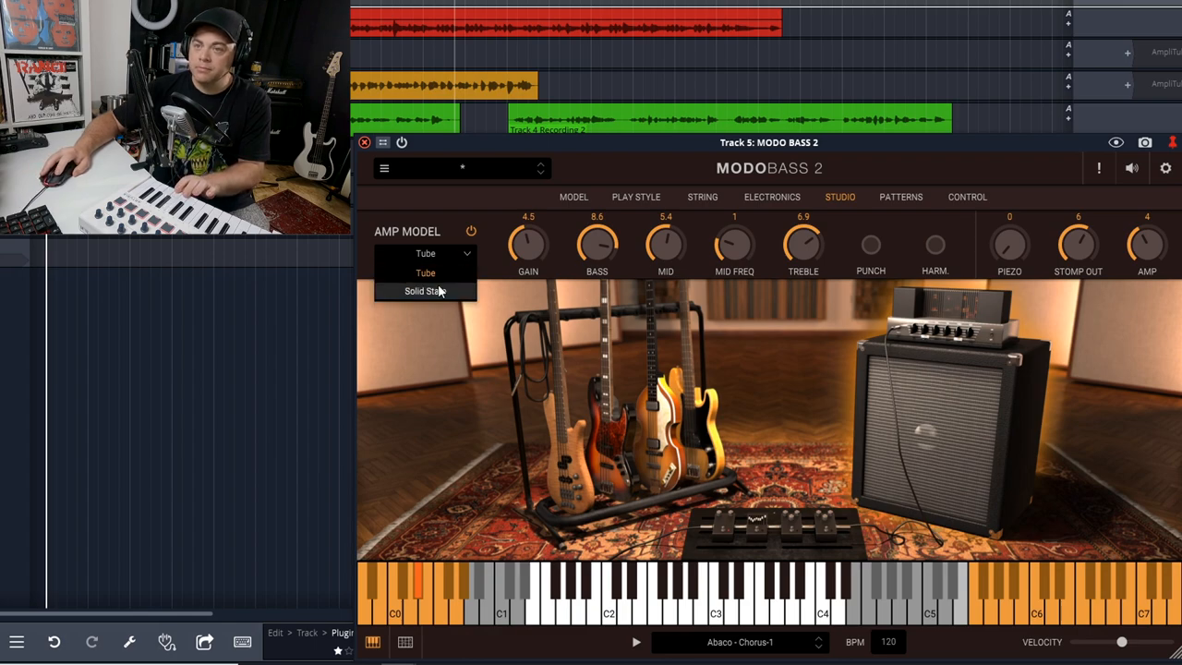
click(425, 292)
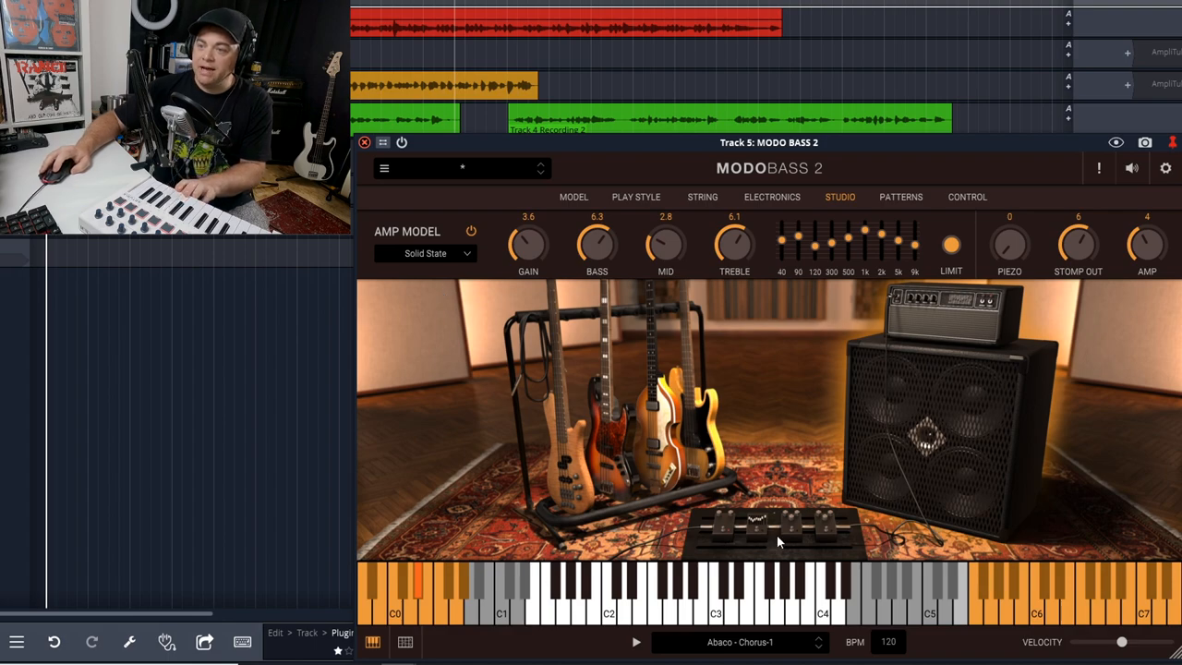
Set the first stomp pedal model to Distortion
click(724, 526)
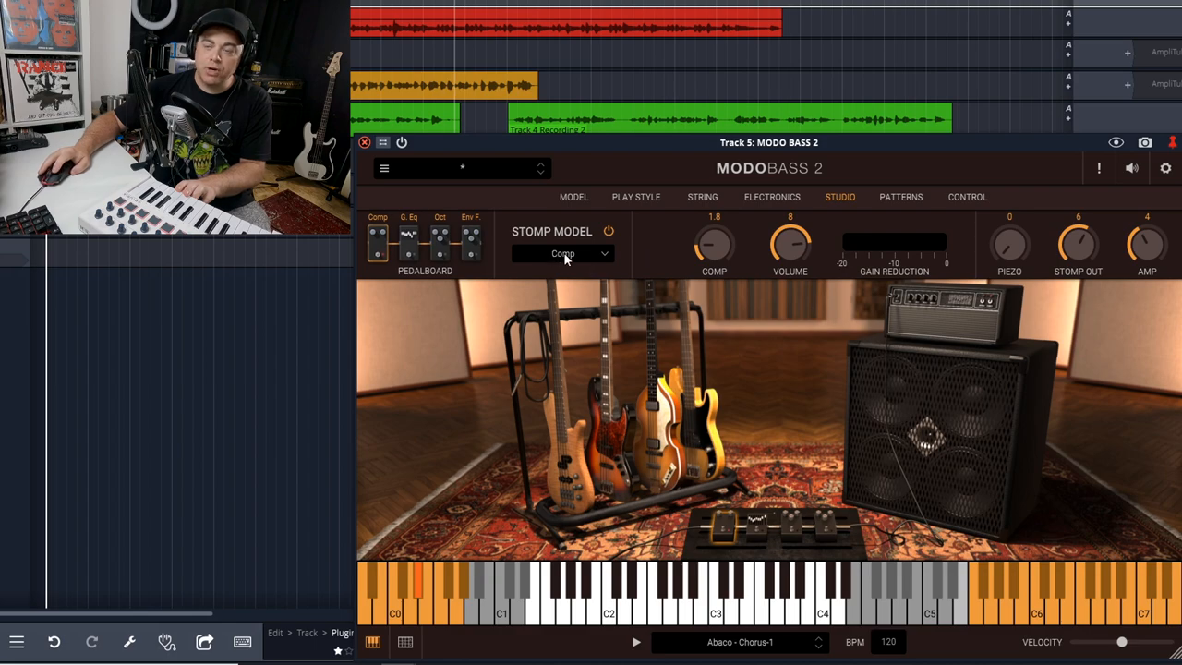
click(562, 253)
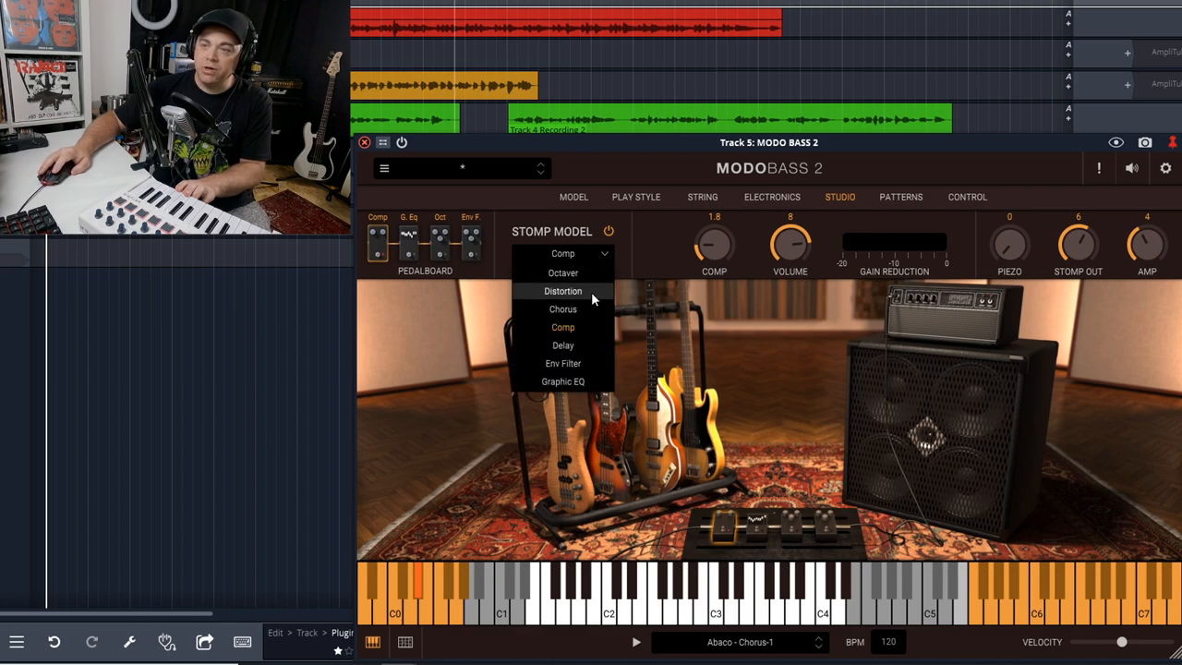
click(561, 292)
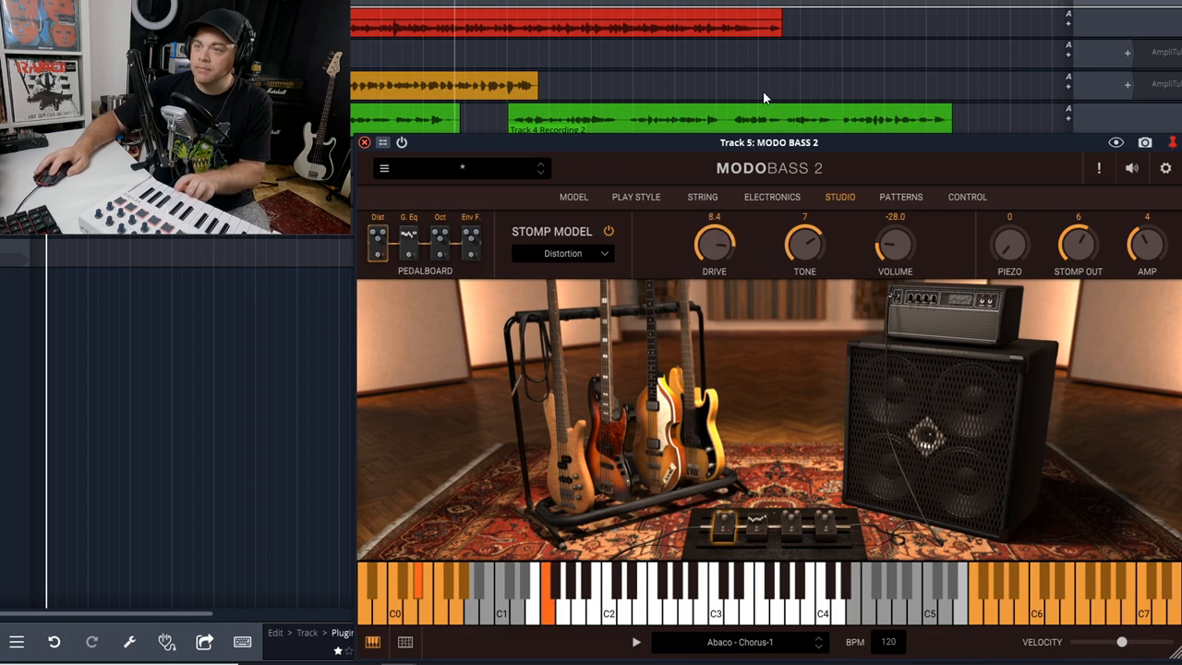
mouse_move(787, 165)
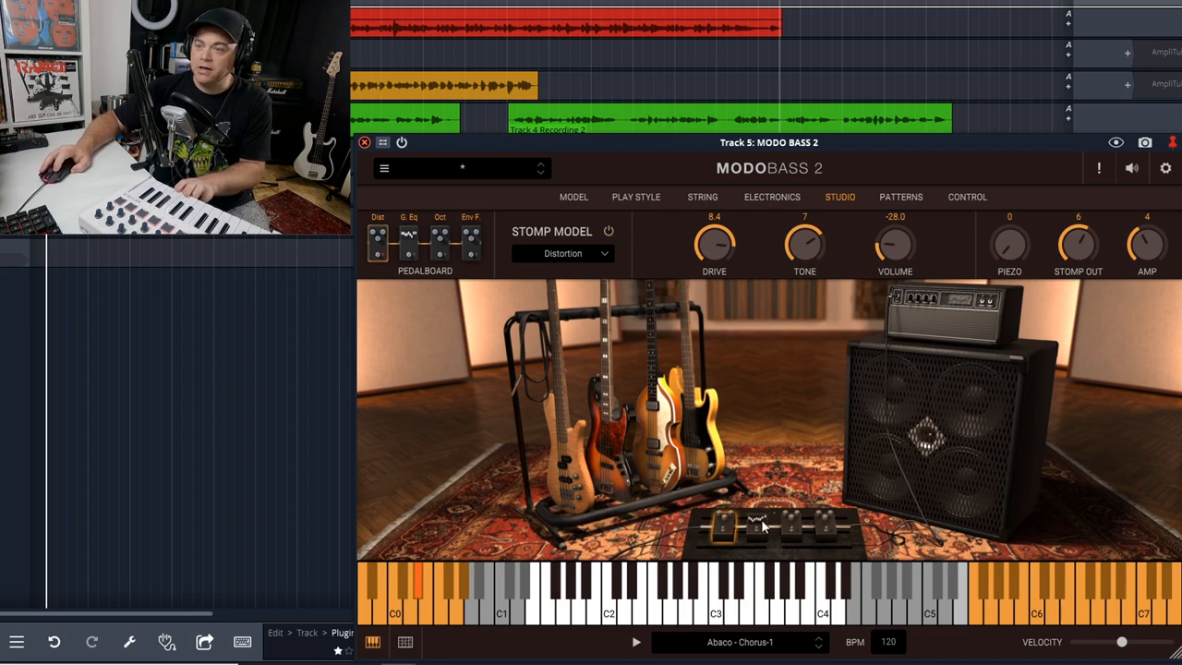
Look through the octaver and graphic EQ pedal controls, then leave the pedal menu
click(563, 253)
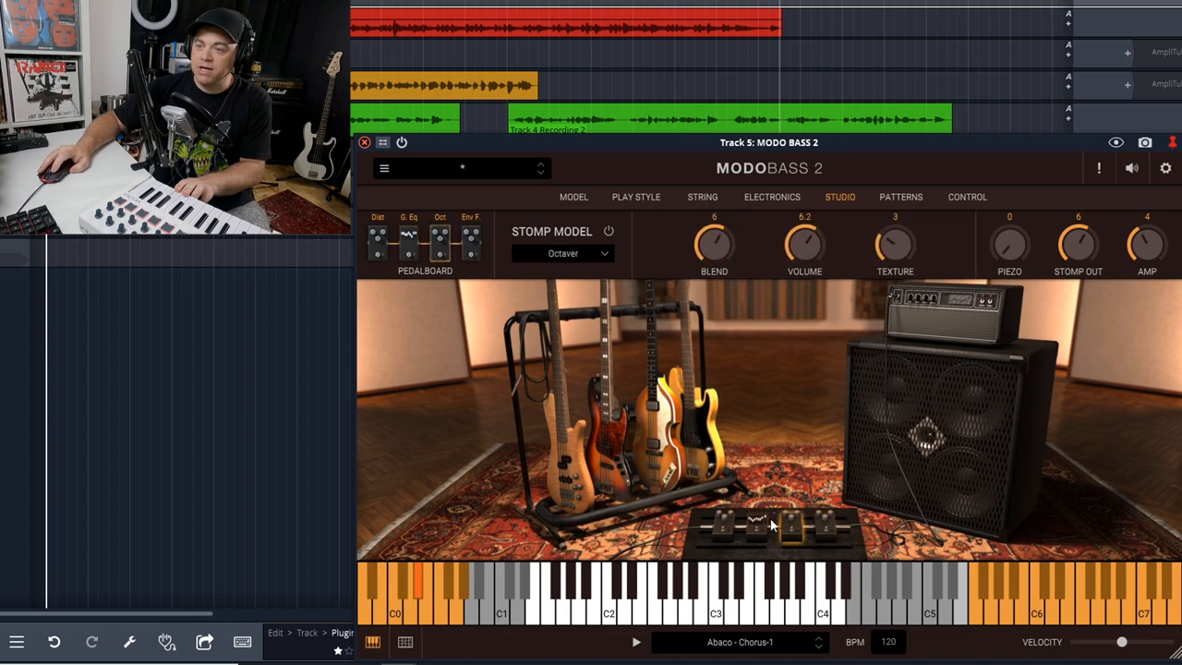
click(563, 253)
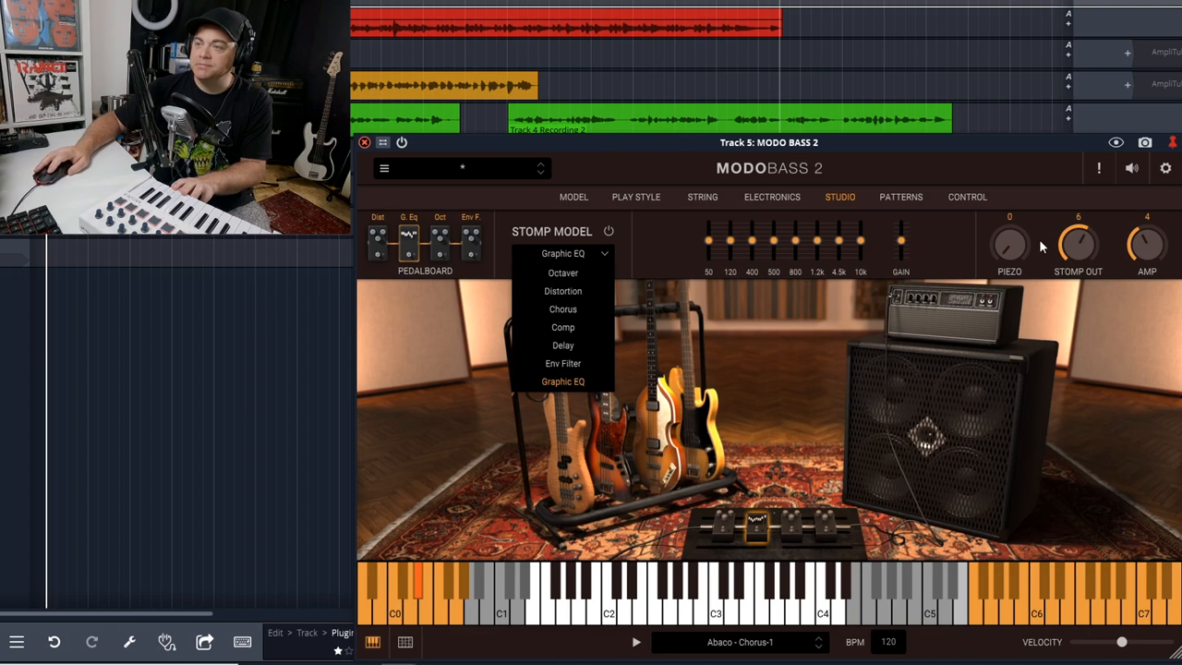
click(900, 196)
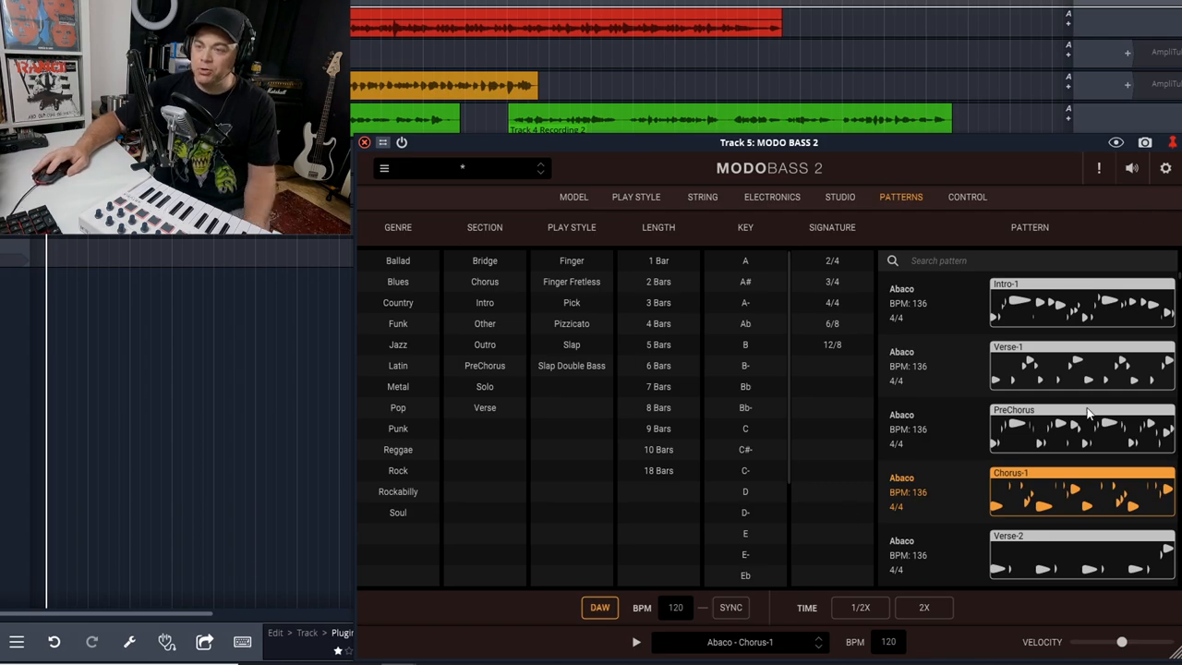
mouse_move(1081, 492)
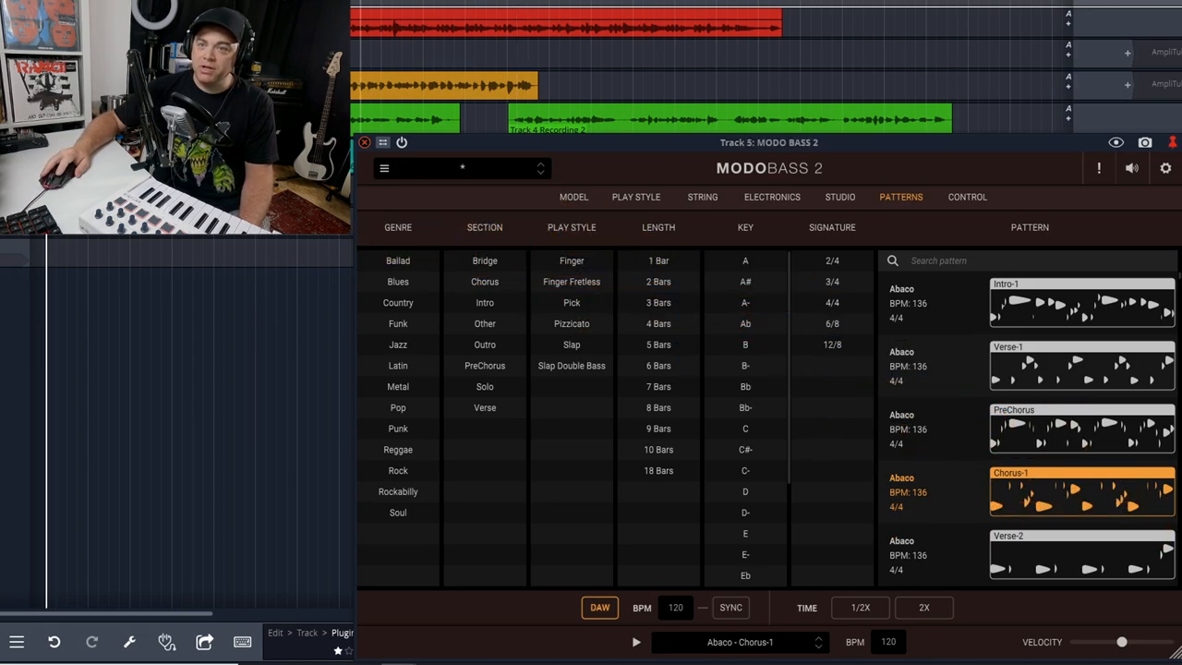
Hide the plugin to see the tracks, then bring it back into view
click(364, 142)
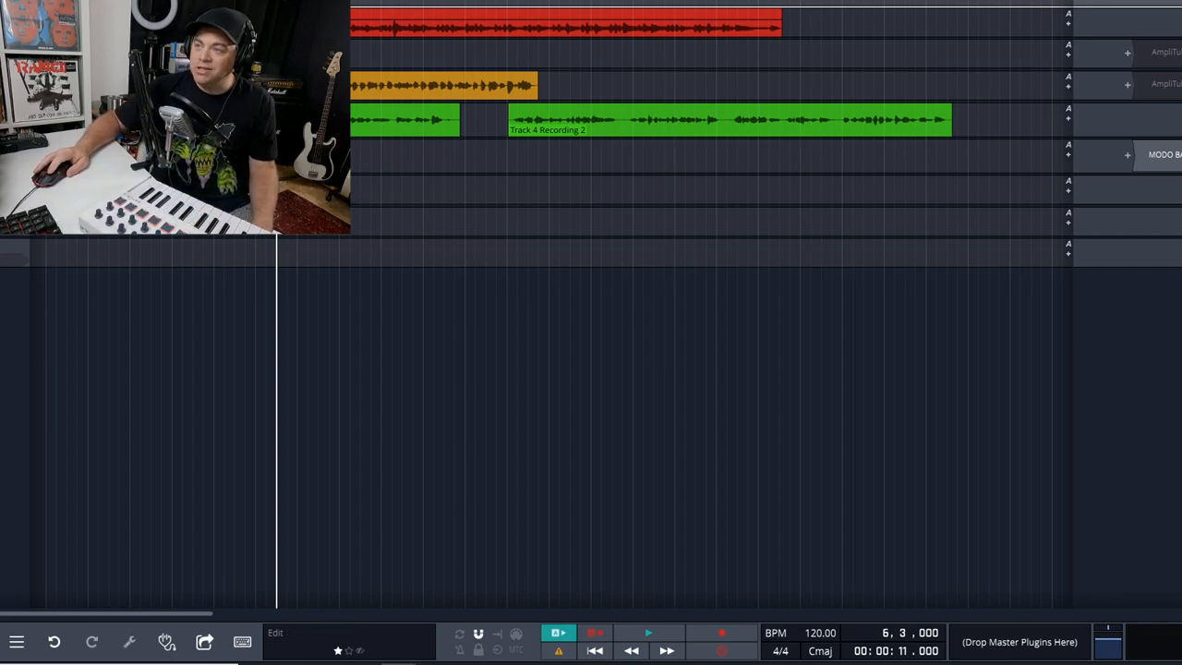
click(1164, 155)
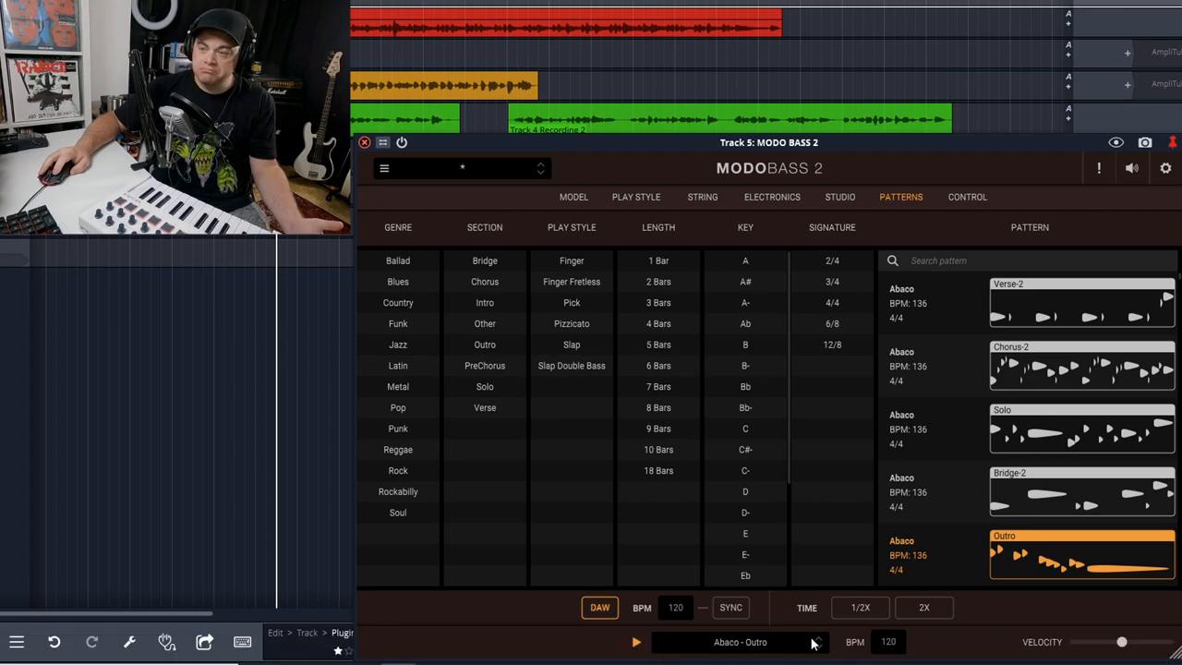
Load the Adele Solo pattern in place of Abaco Chorus-1 and show the MIDI control mappings
click(739, 642)
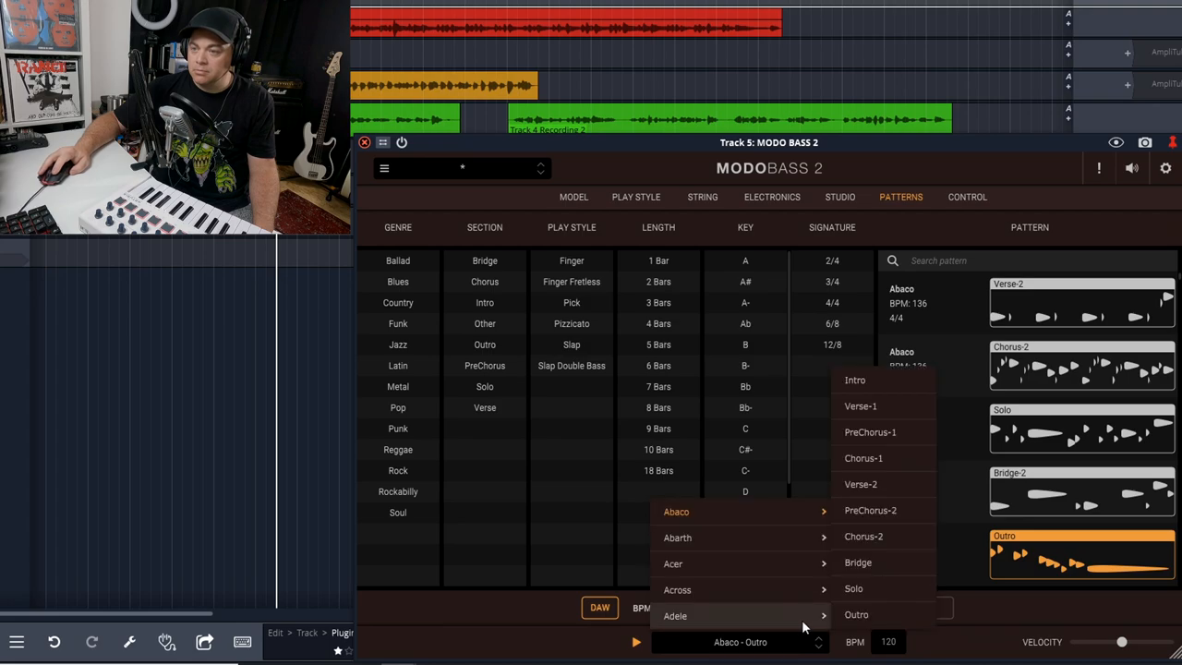
click(675, 617)
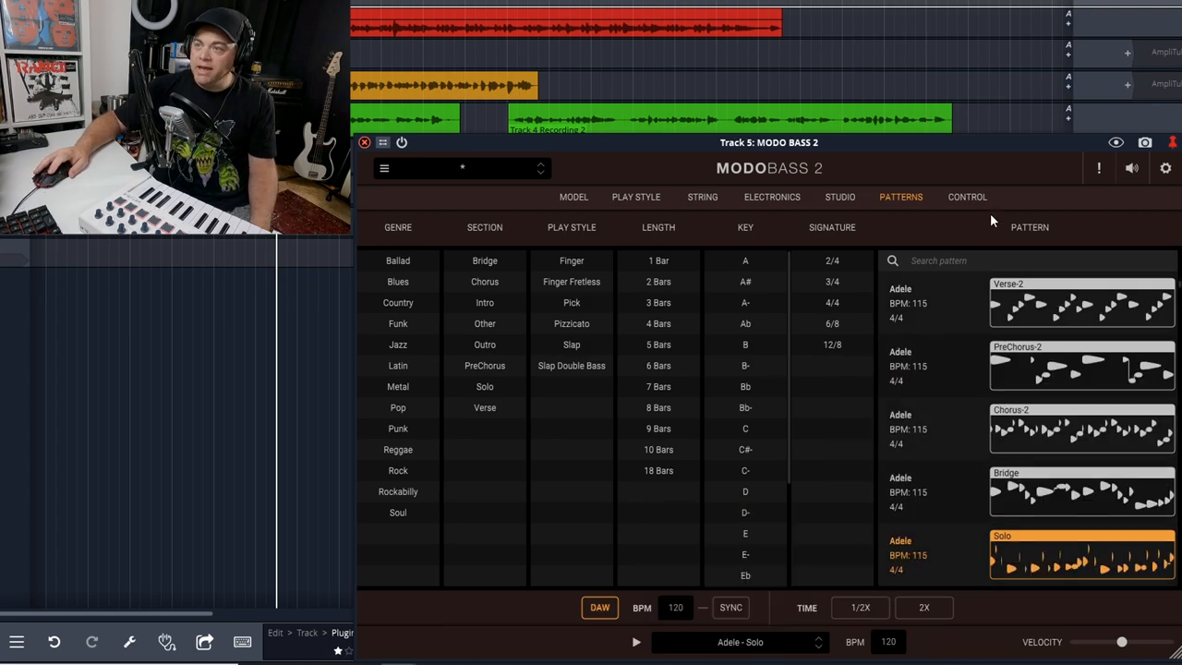
click(968, 196)
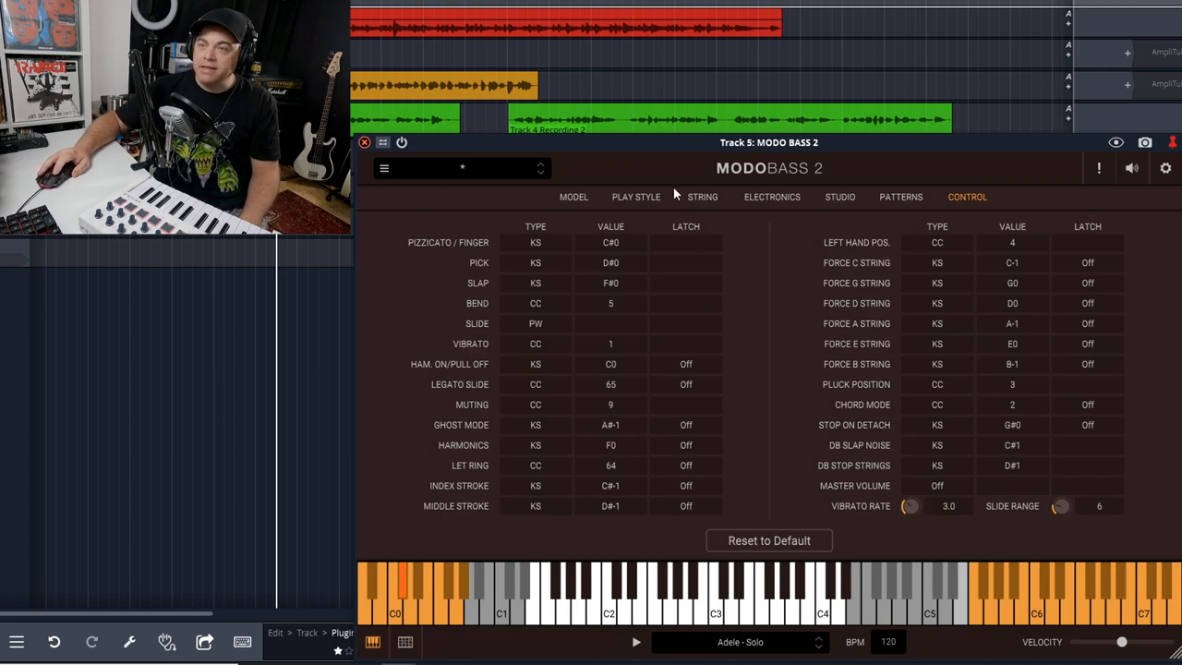
mouse_move(672, 225)
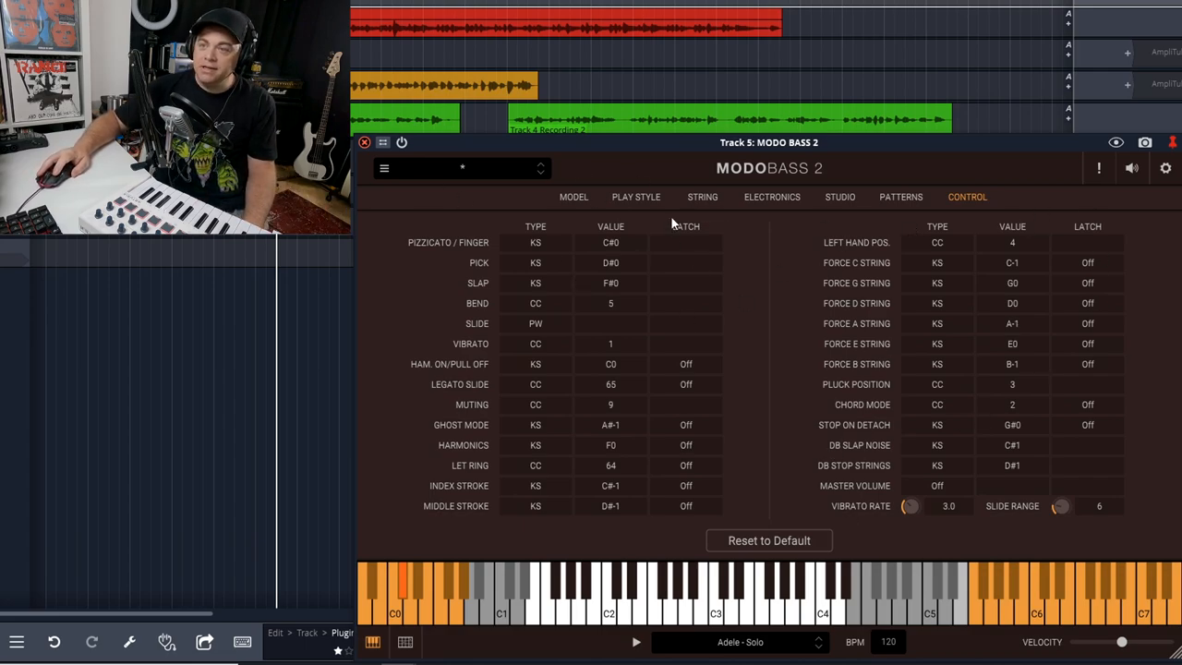
Return from the Control mappings to the '60s P-Bass model view
click(573, 196)
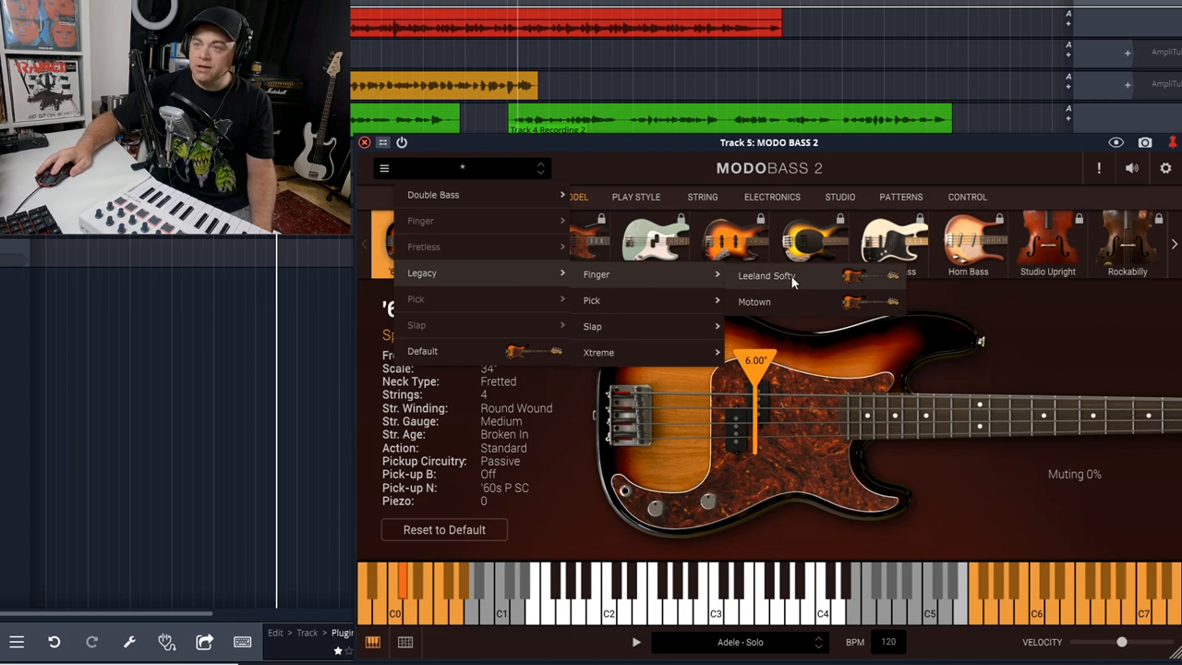
mouse_move(774, 281)
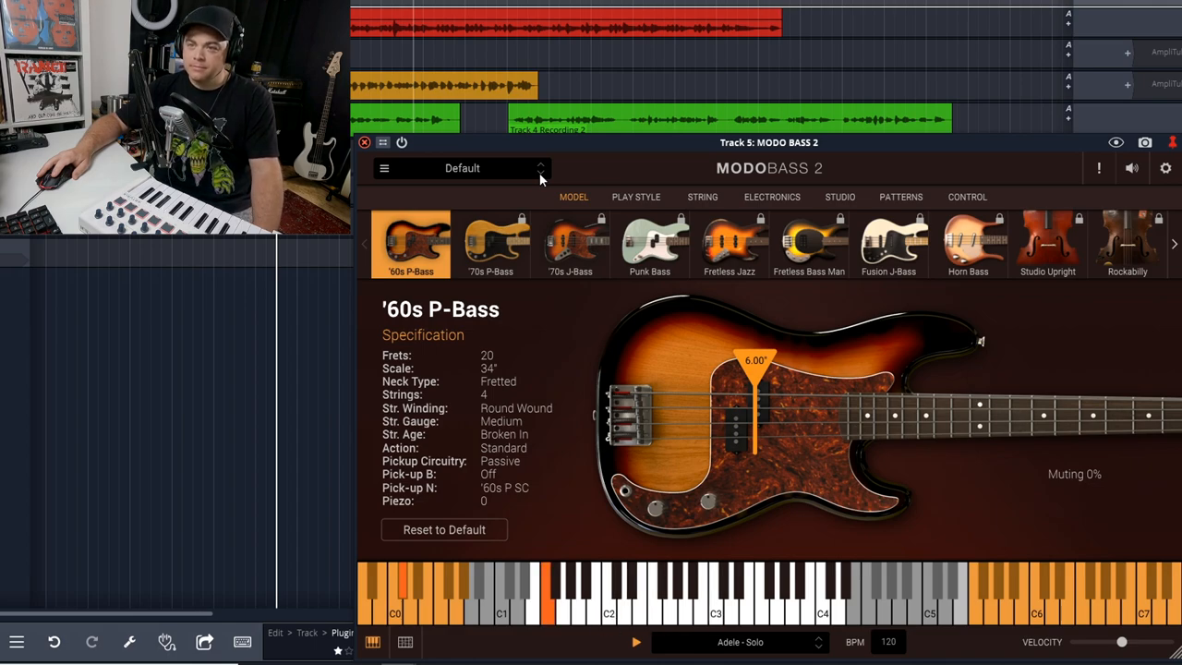
Browse the preset menu and load the Leeland Softy preset on the '60s P-Bass
click(462, 168)
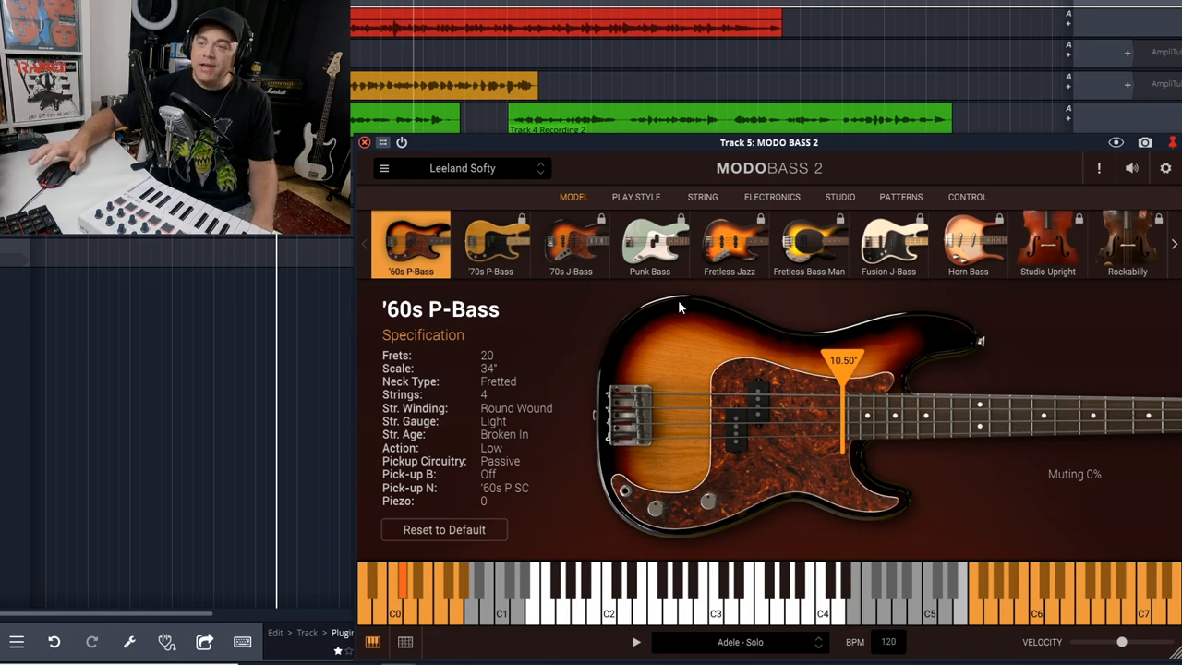
mouse_move(927, 421)
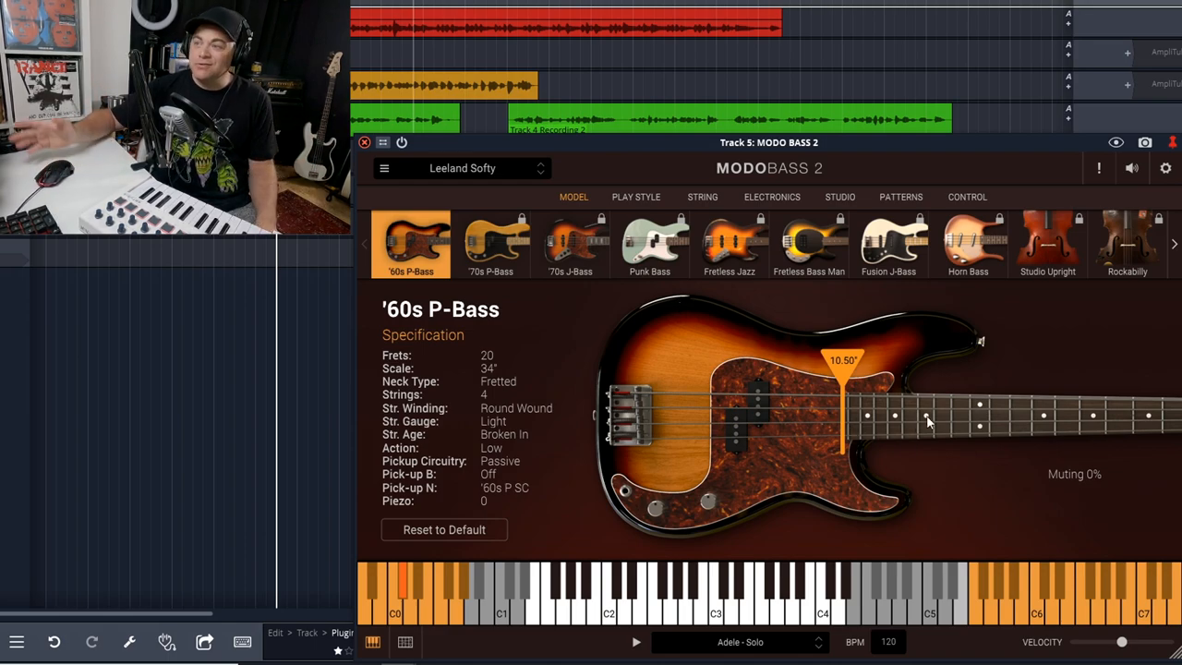